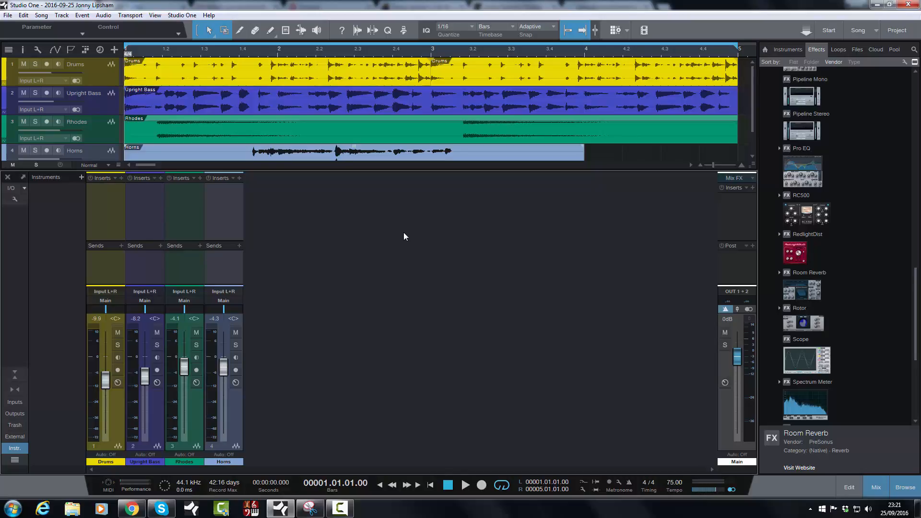
pyautogui.moveTo(378, 229)
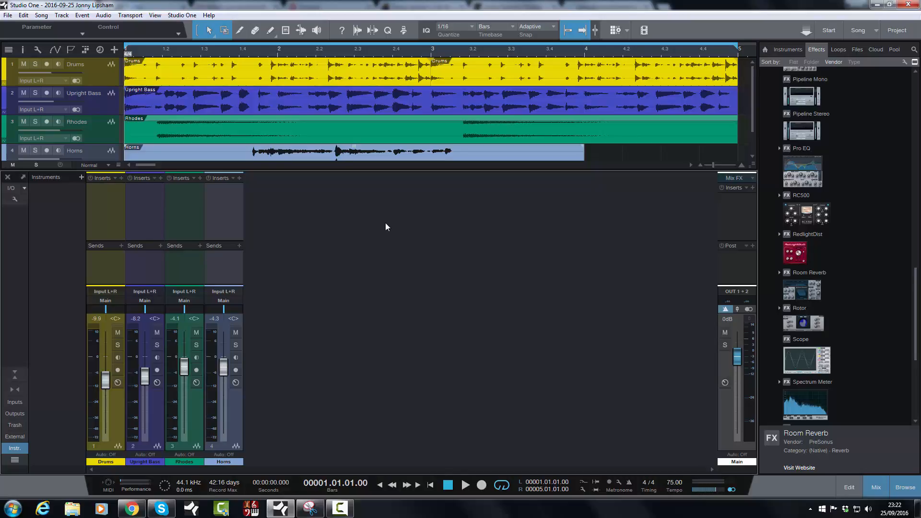
pyautogui.moveTo(389, 229)
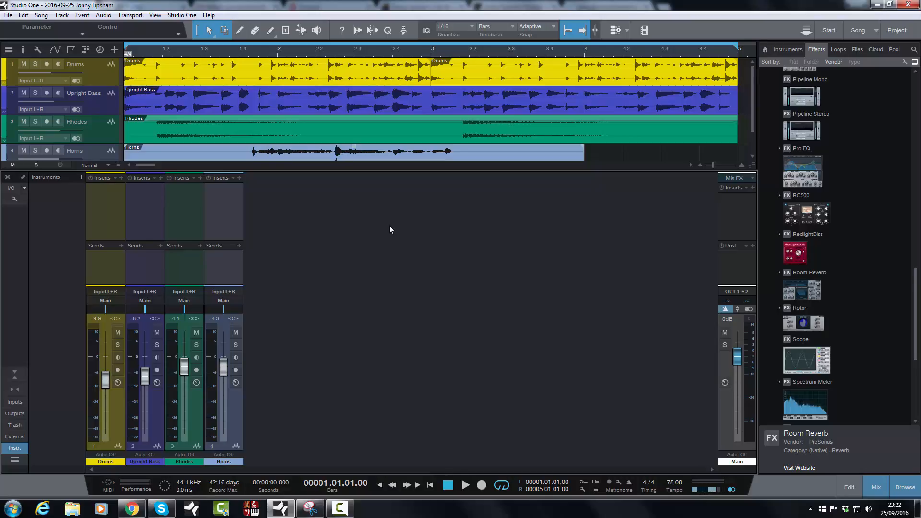
pyautogui.moveTo(553, 260)
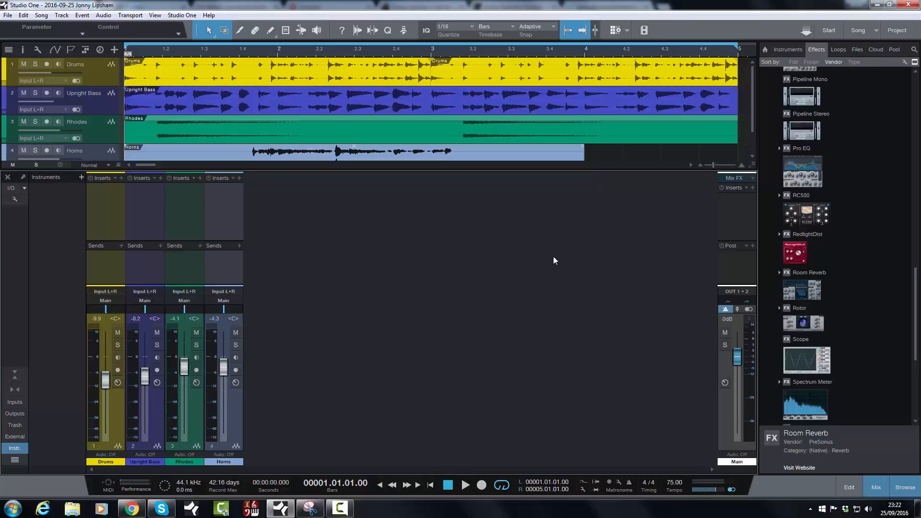
pyautogui.moveTo(573, 263)
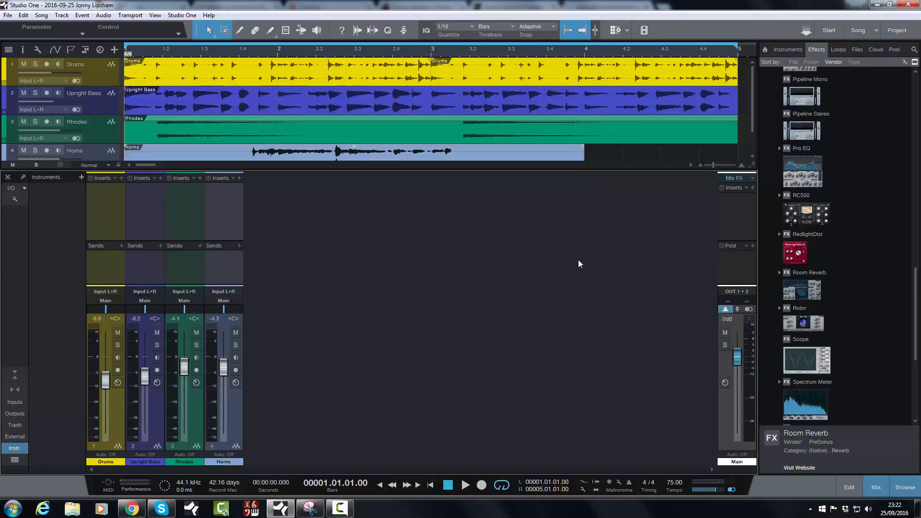
pyautogui.moveTo(730, 432)
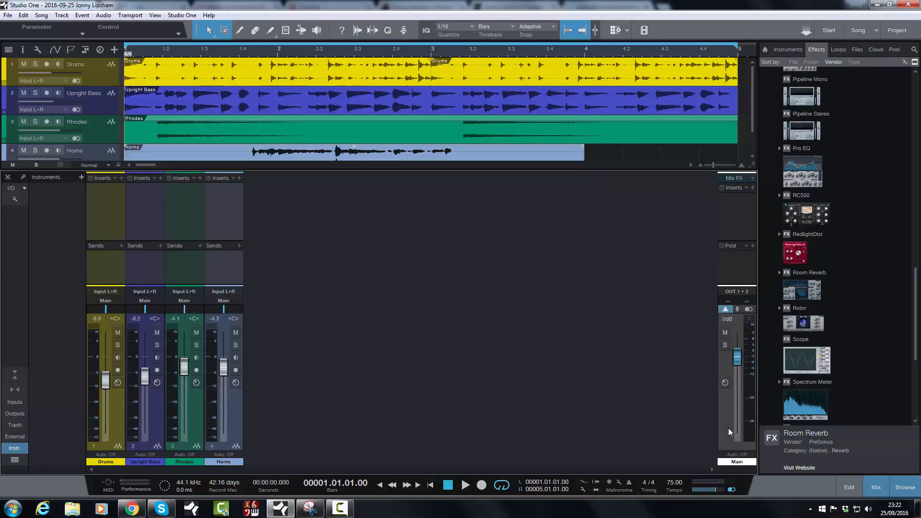
pyautogui.moveTo(757, 376)
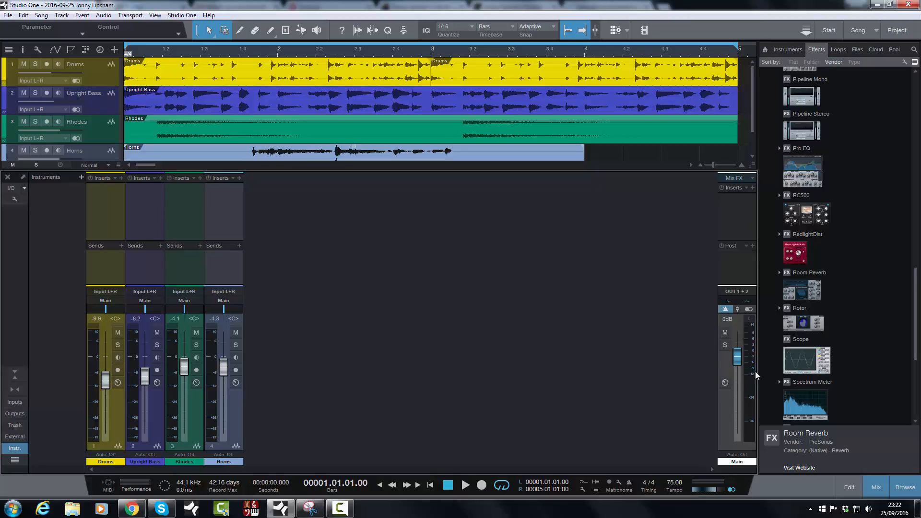
pyautogui.moveTo(758, 404)
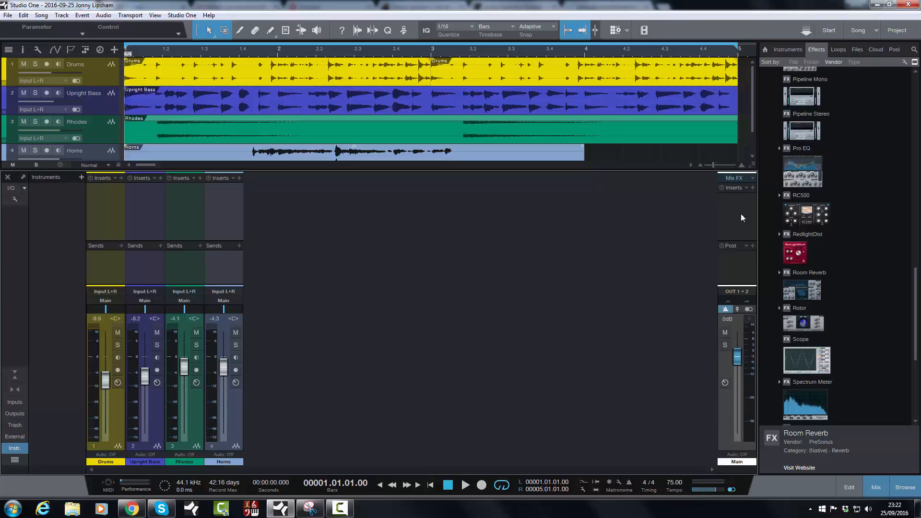
pyautogui.moveTo(744, 213)
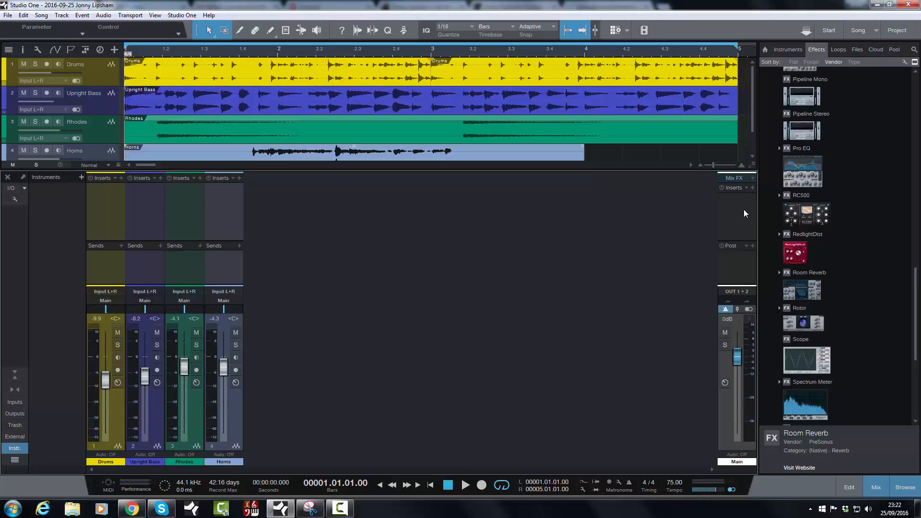
pyautogui.moveTo(750, 216)
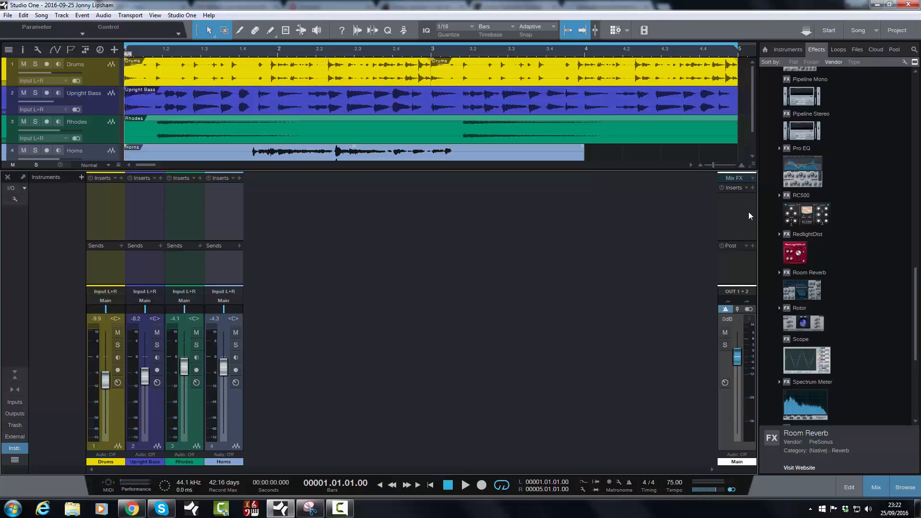
pyautogui.moveTo(639, 267)
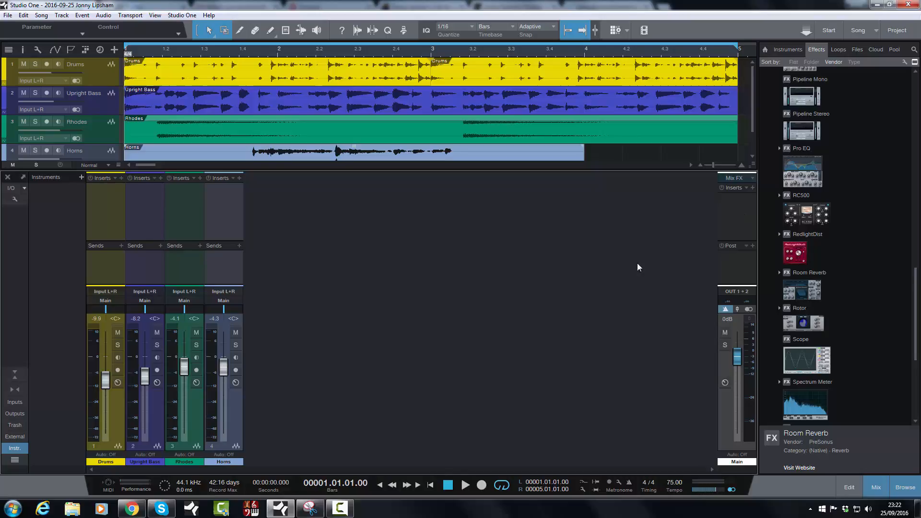
pyautogui.moveTo(562, 334)
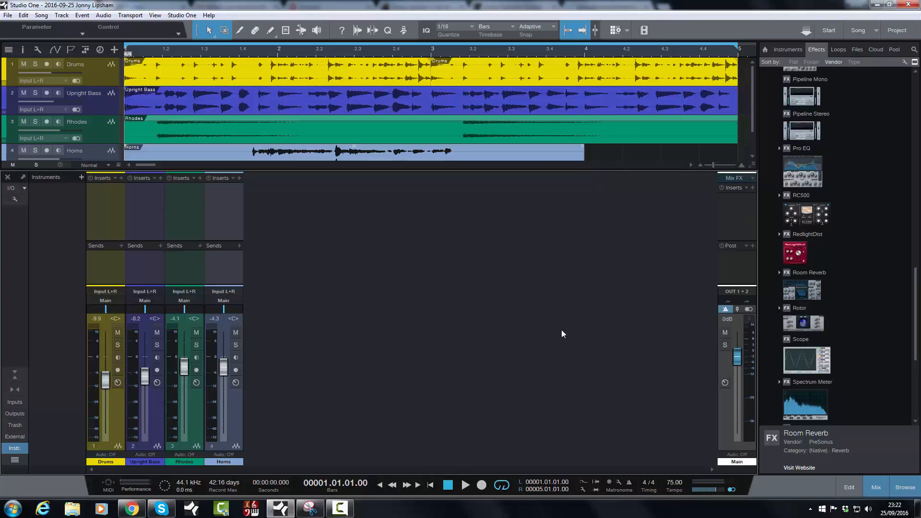
pyautogui.moveTo(653, 326)
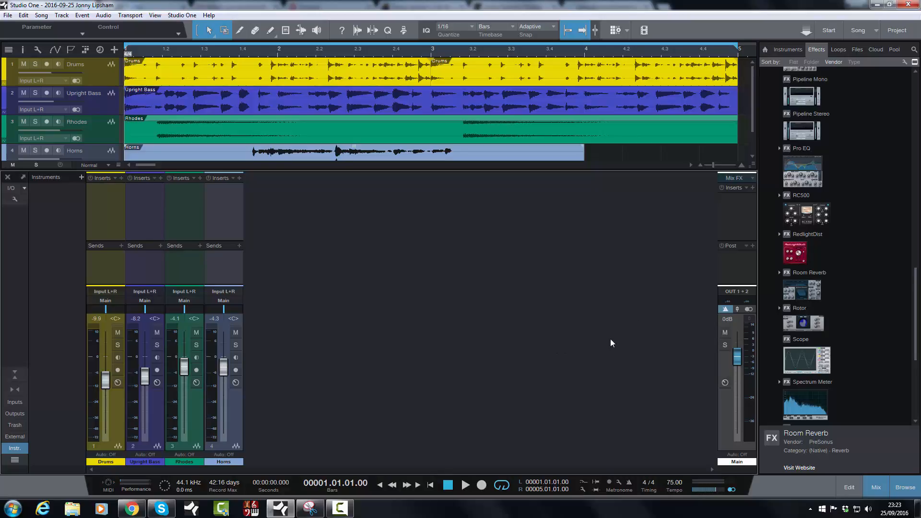
pyautogui.moveTo(622, 378)
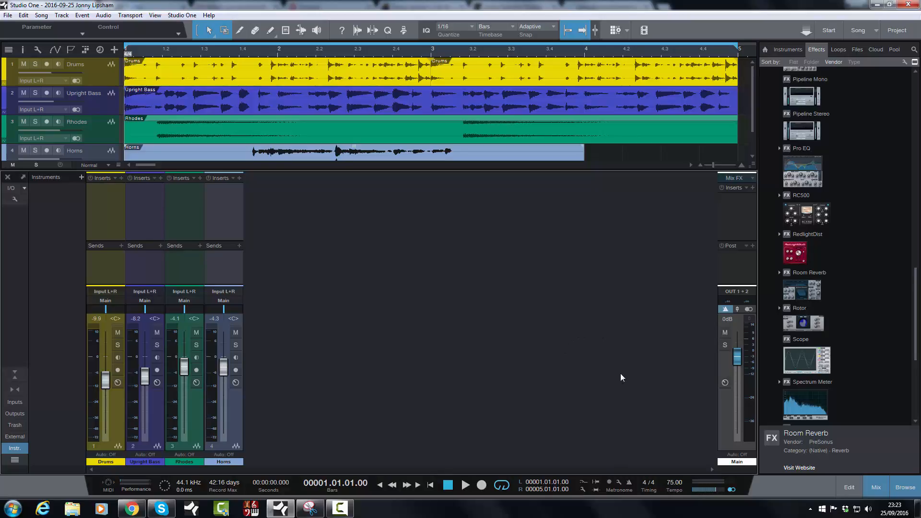
pyautogui.moveTo(876, 42)
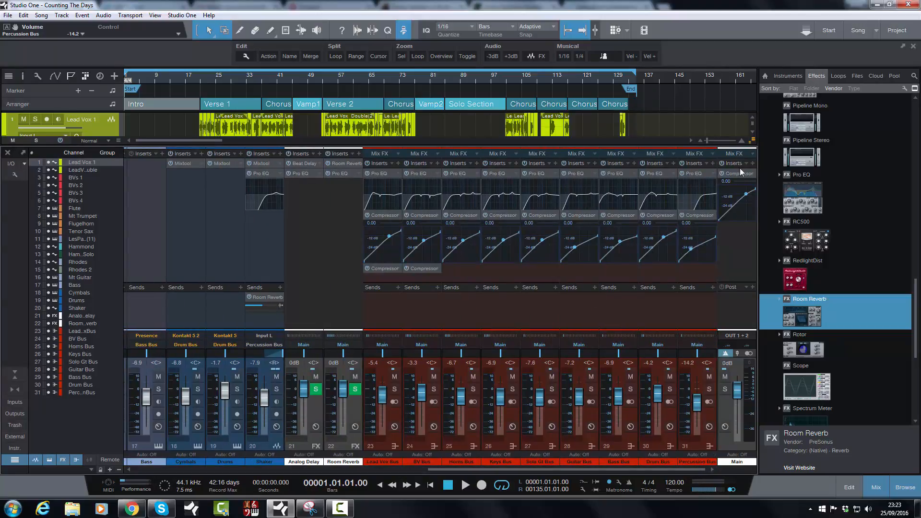
pyautogui.moveTo(739, 347)
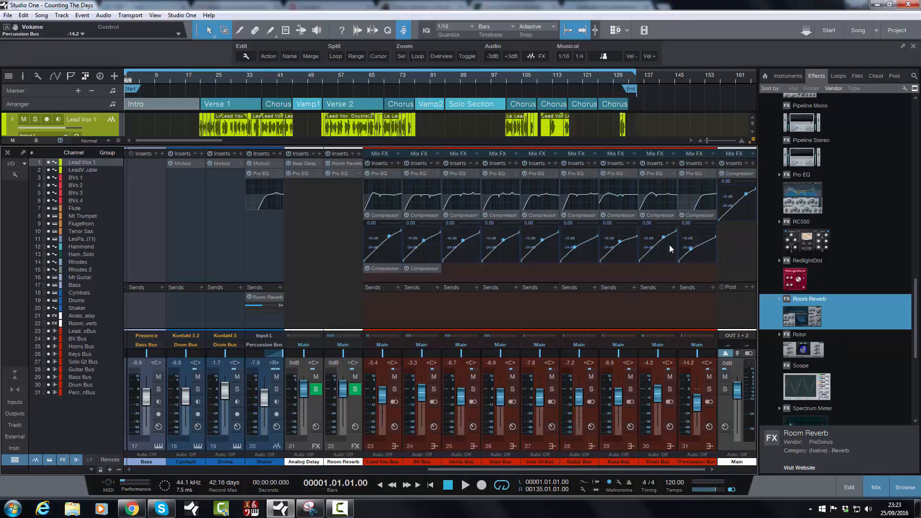
pyautogui.moveTo(599, 422)
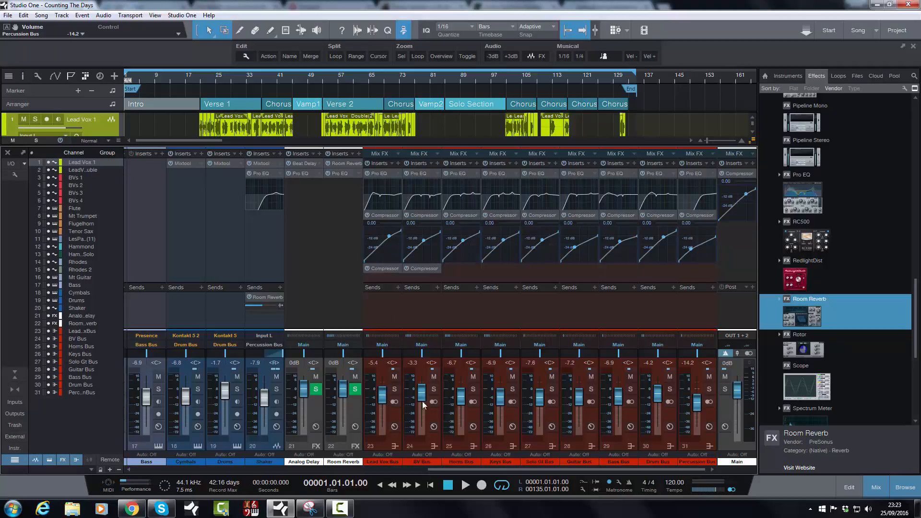
pyautogui.moveTo(577, 361)
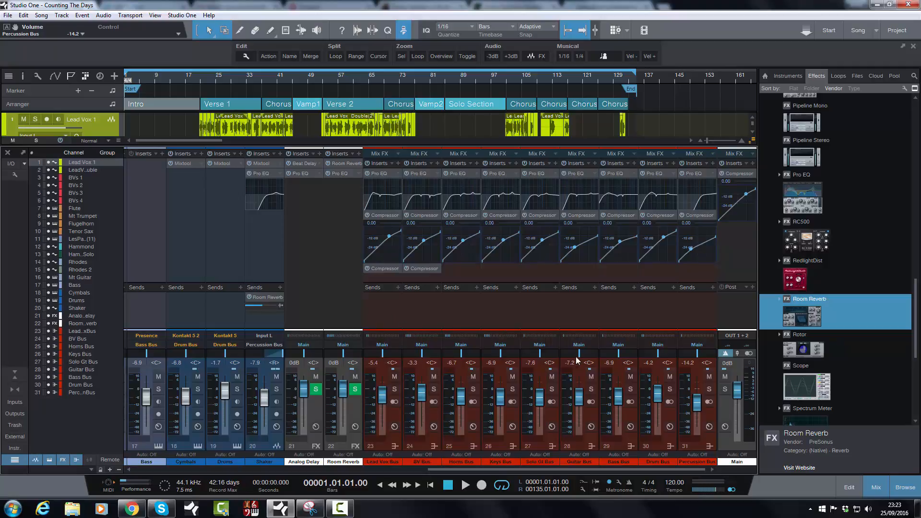
pyautogui.moveTo(647, 326)
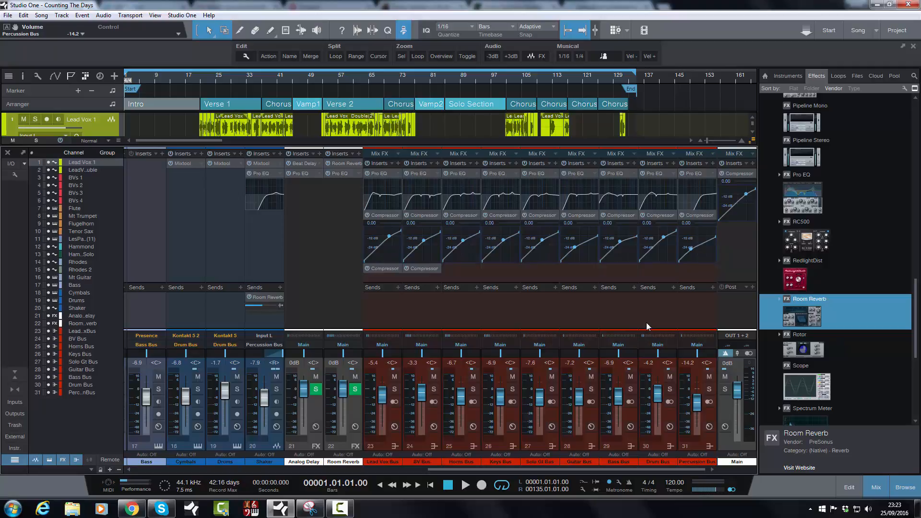
pyautogui.moveTo(452, 275)
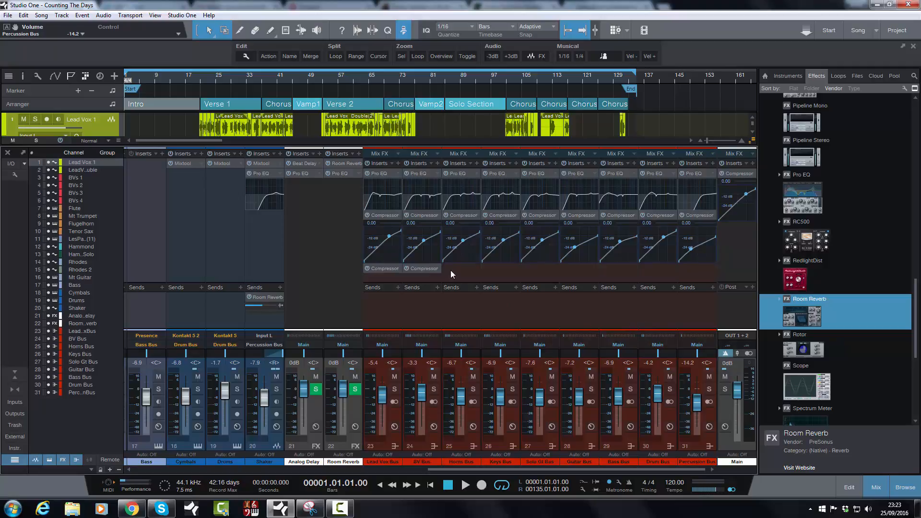
pyautogui.moveTo(637, 310)
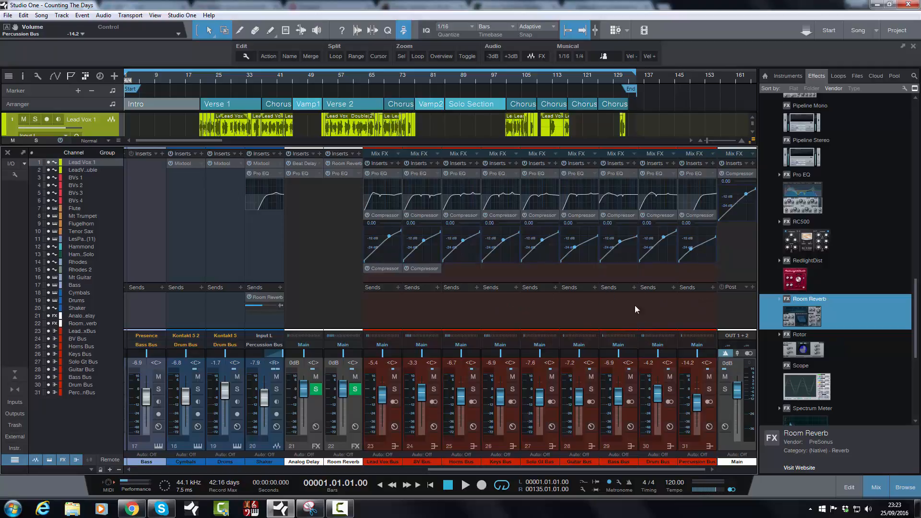
pyautogui.moveTo(543, 283)
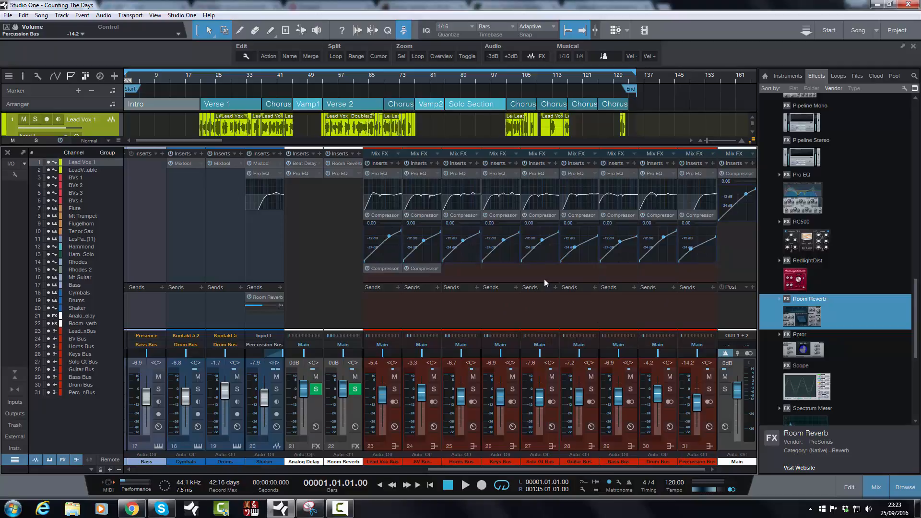
pyautogui.moveTo(404, 210)
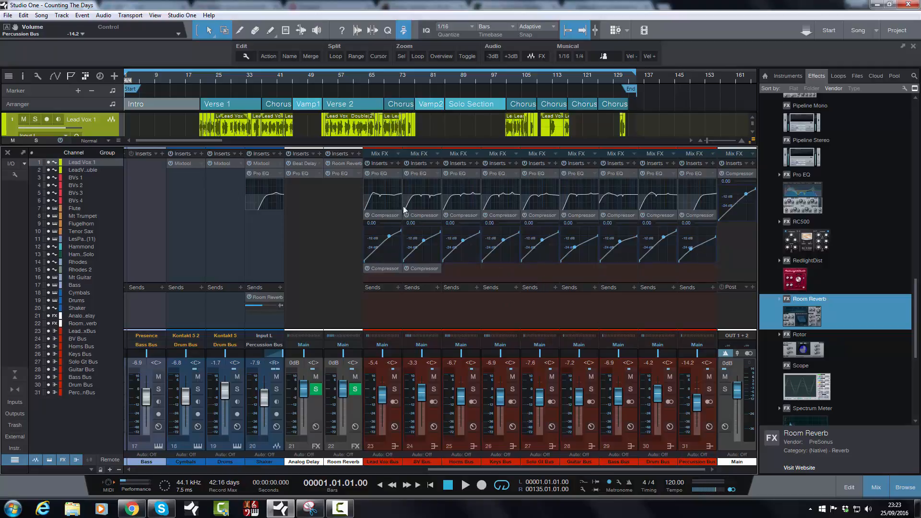
pyautogui.moveTo(494, 281)
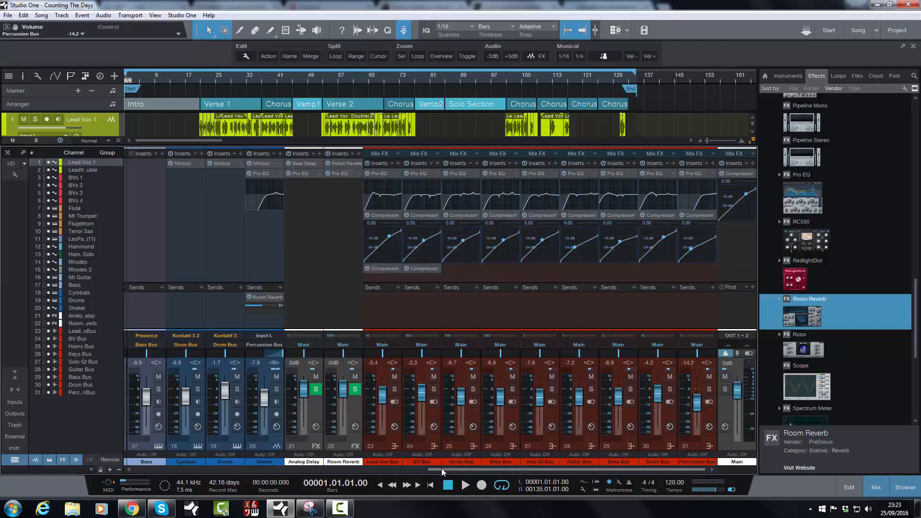
pyautogui.moveTo(633, 362)
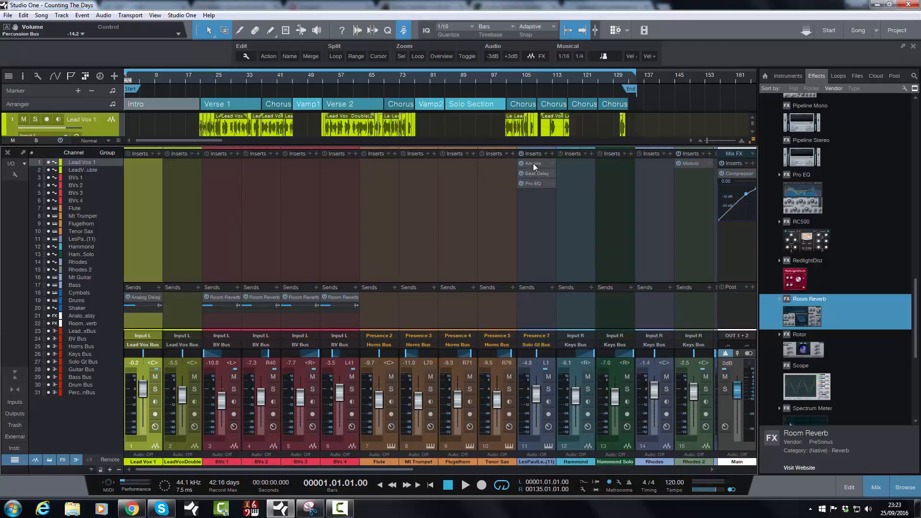
pyautogui.moveTo(365, 204)
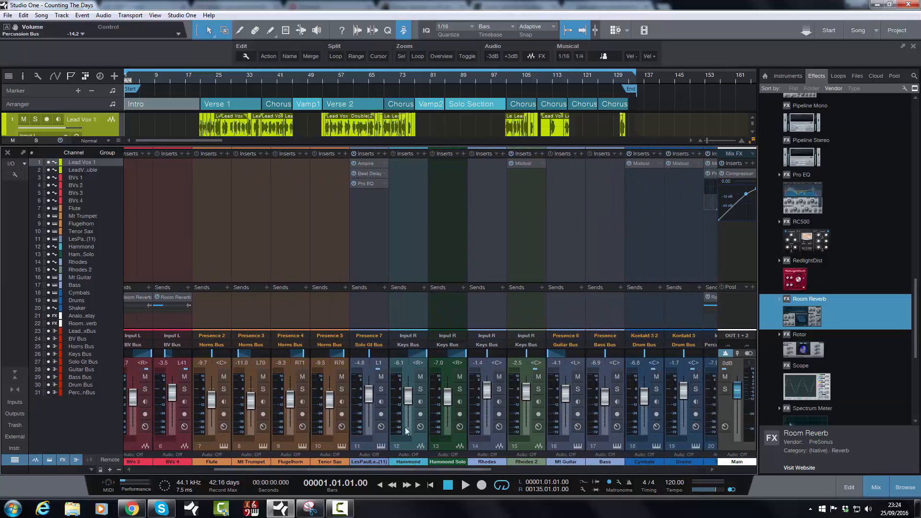
pyautogui.moveTo(401, 474)
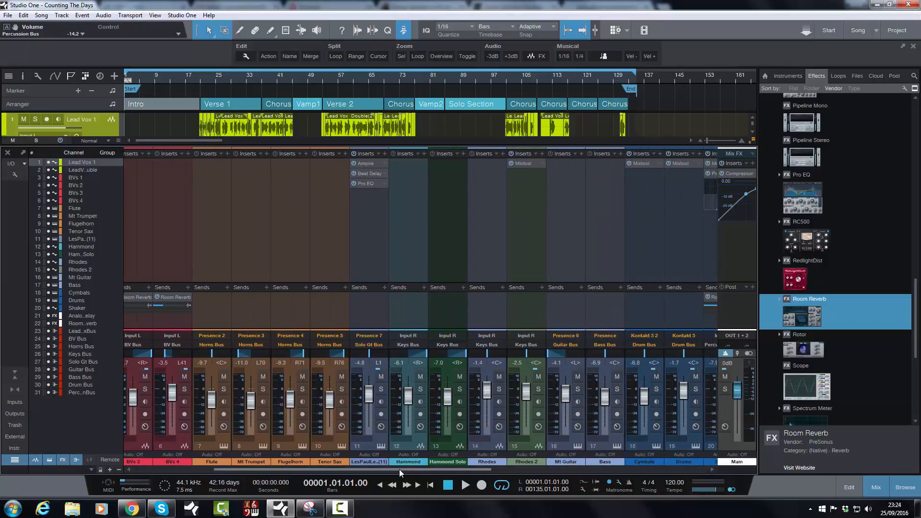
pyautogui.hscroll(3)
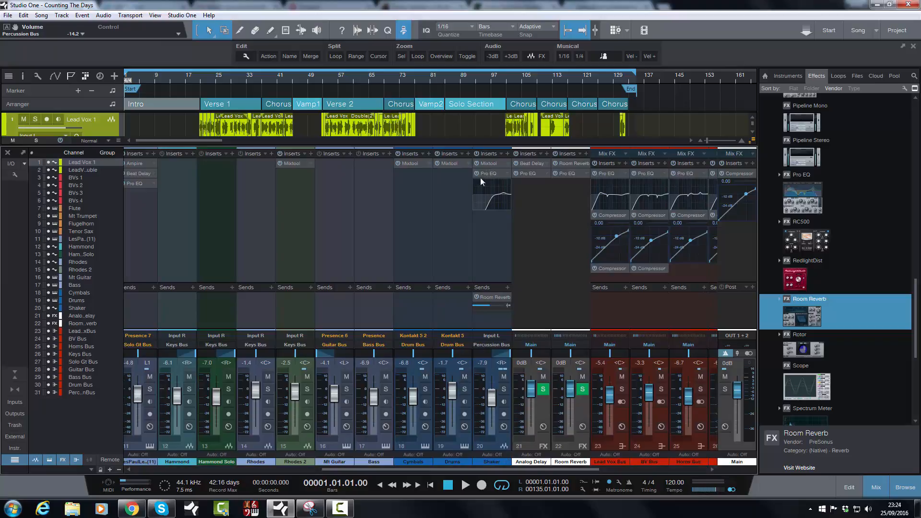
pyautogui.moveTo(379, 218)
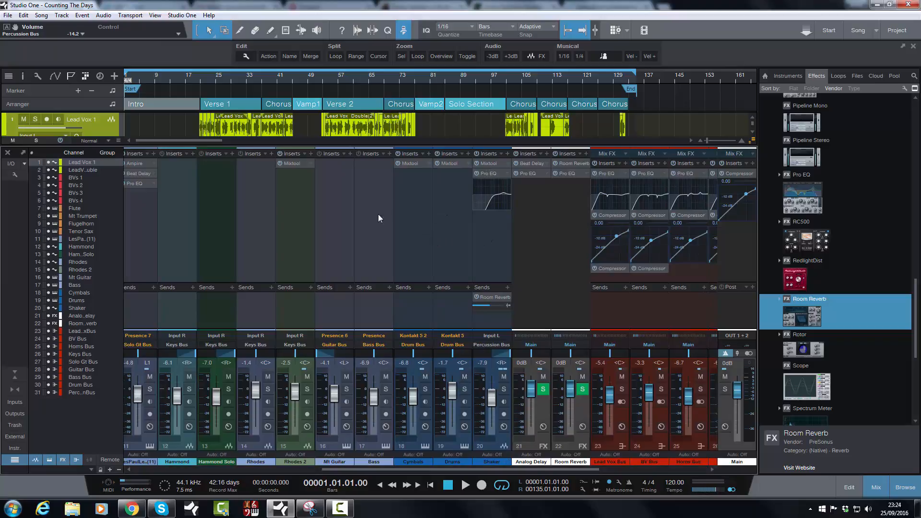
pyautogui.moveTo(468, 454)
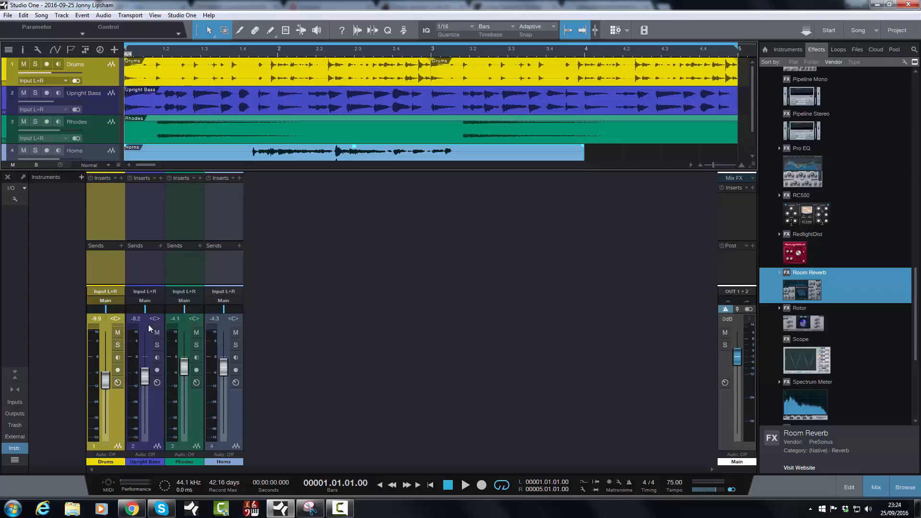
pyautogui.moveTo(289, 233)
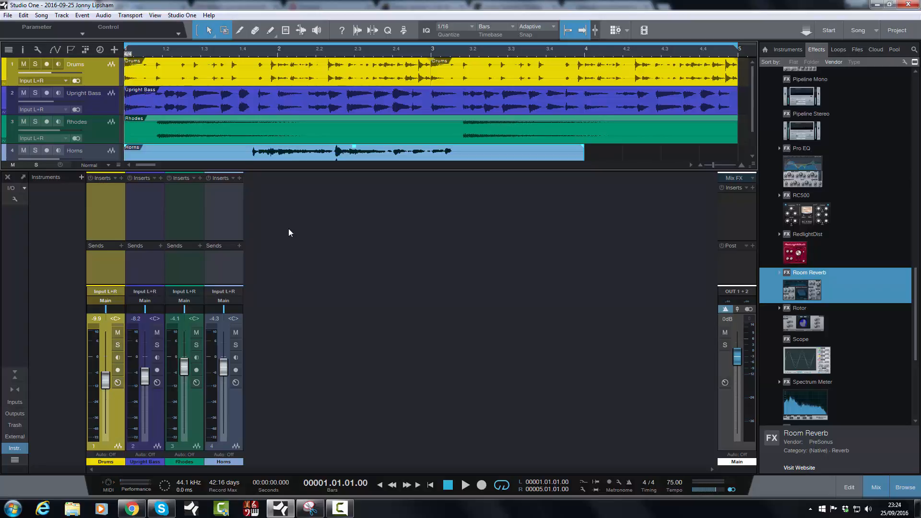
pyautogui.moveTo(91, 224)
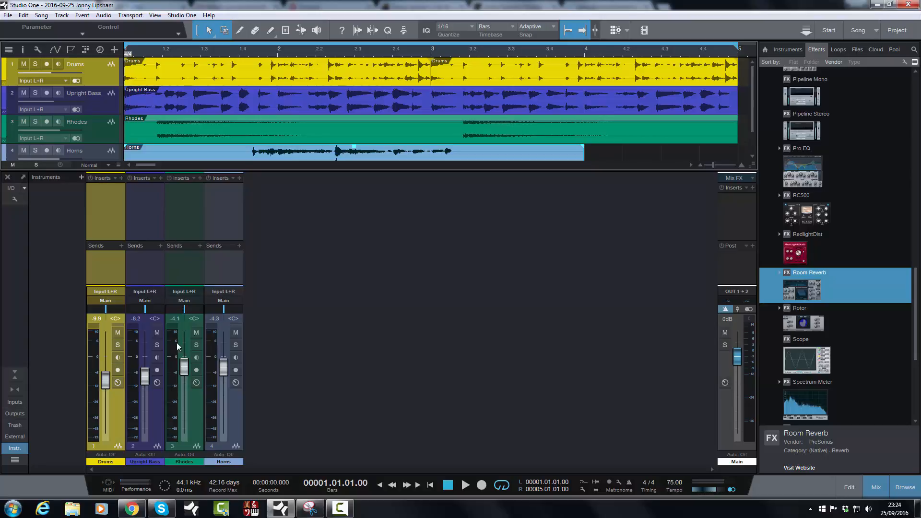
pyautogui.moveTo(245, 306)
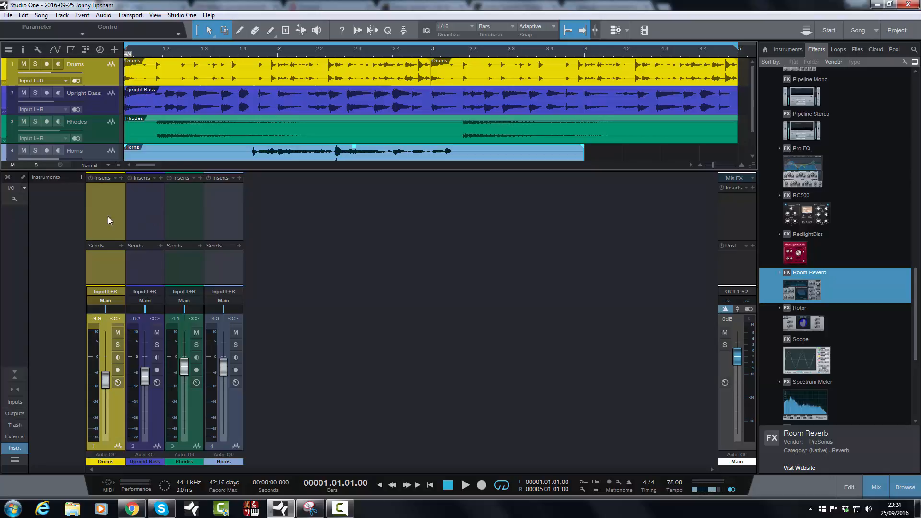
pyautogui.moveTo(246, 231)
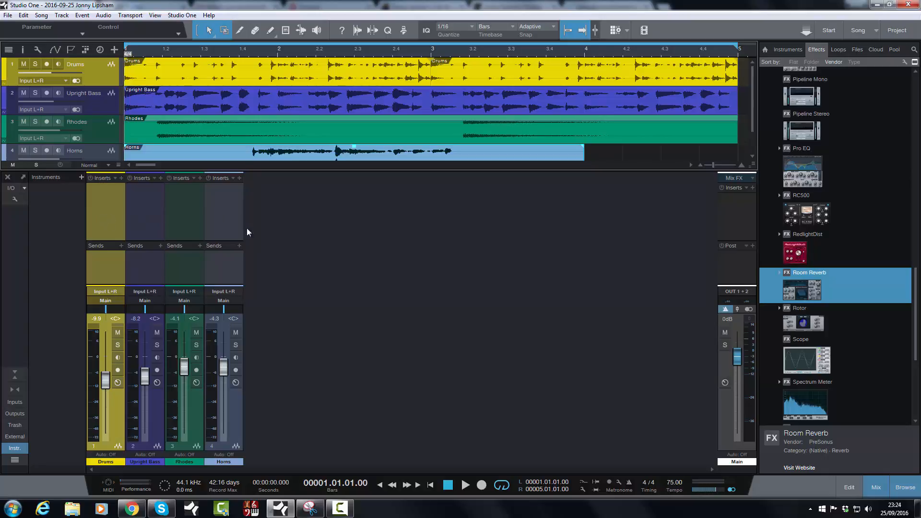
pyautogui.moveTo(348, 267)
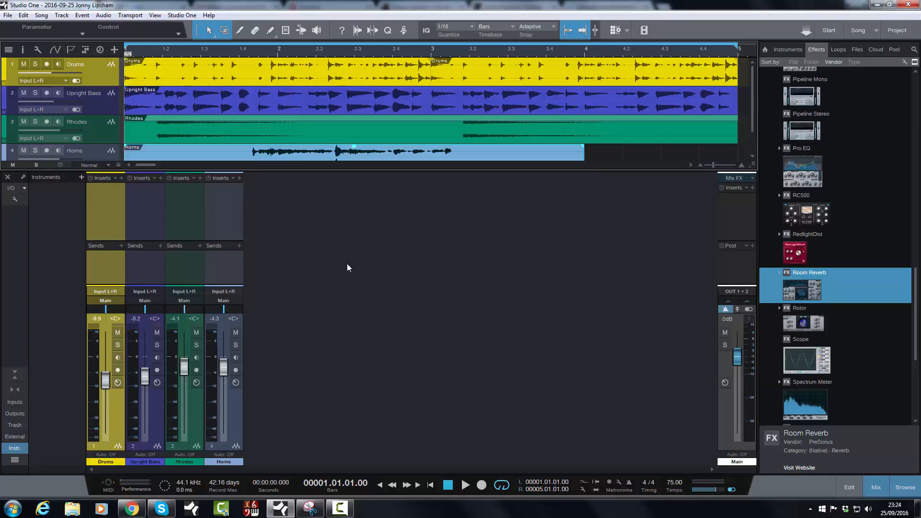
pyautogui.moveTo(403, 259)
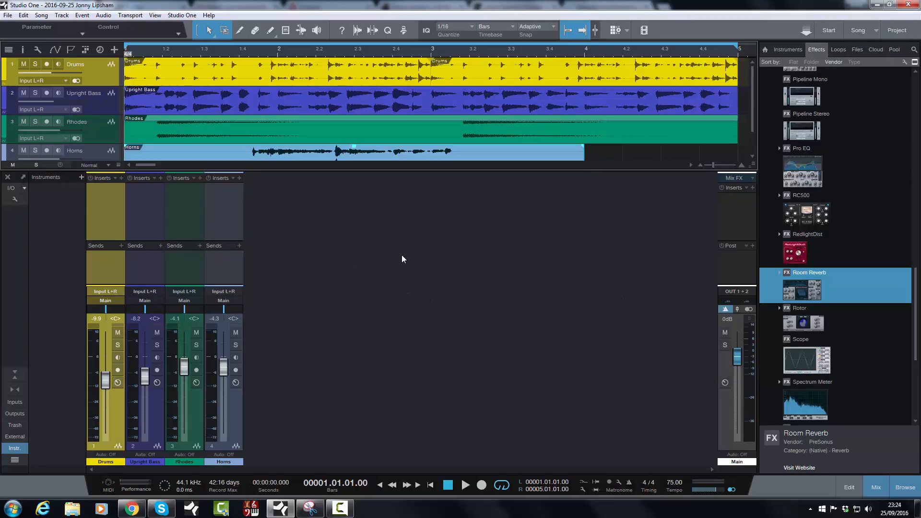
pyautogui.moveTo(155, 213)
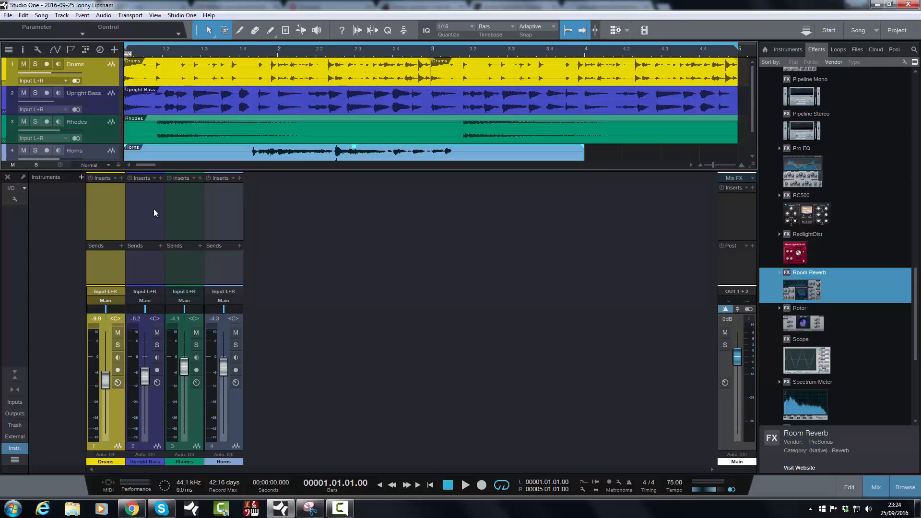
pyautogui.moveTo(144, 224)
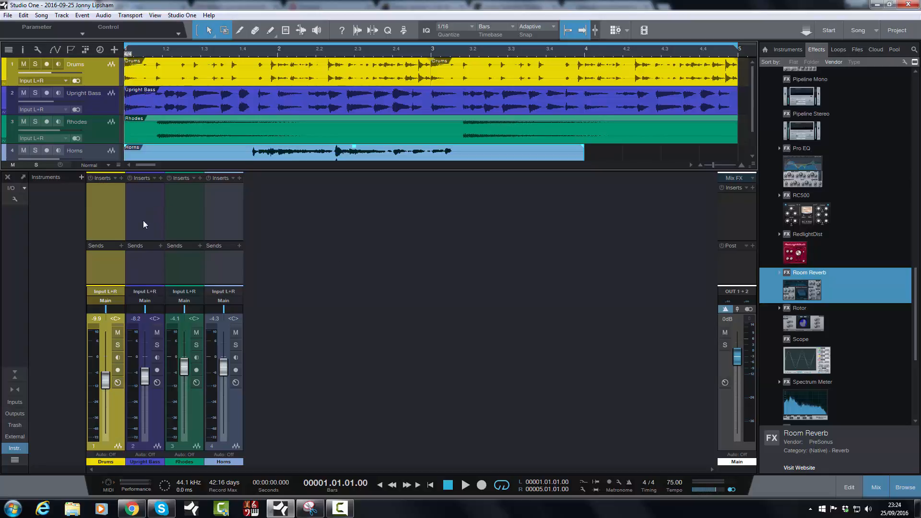
# Play the four-track Drums, Upright Bass, Rhodes and Horns song back from the start.
pyautogui.click(465, 484)
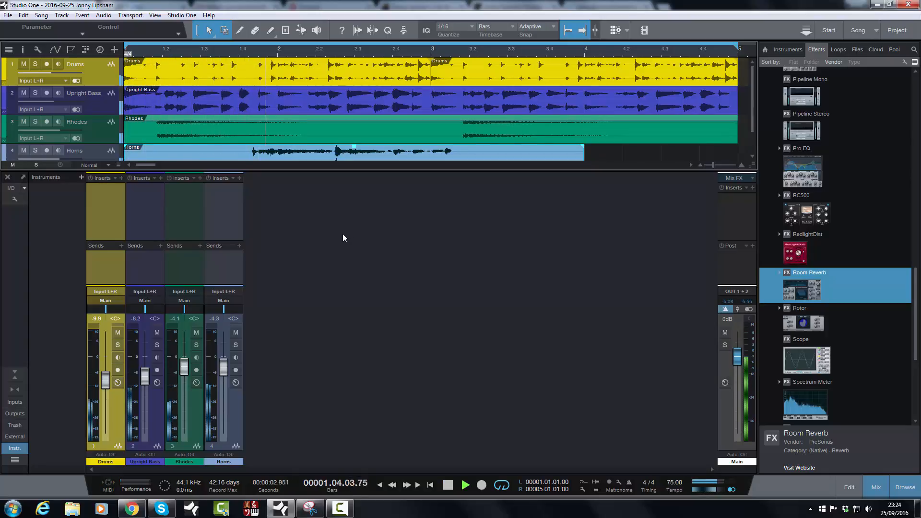
pyautogui.click(464, 486)
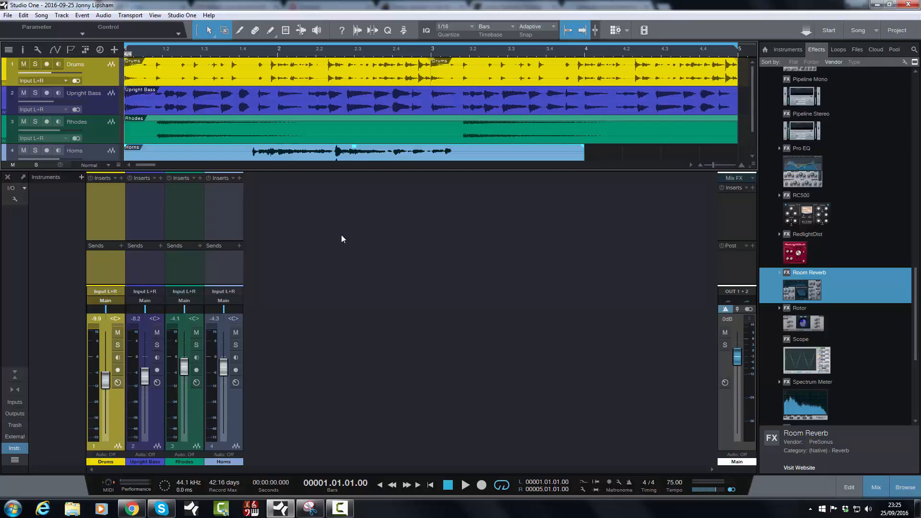
pyautogui.moveTo(362, 240)
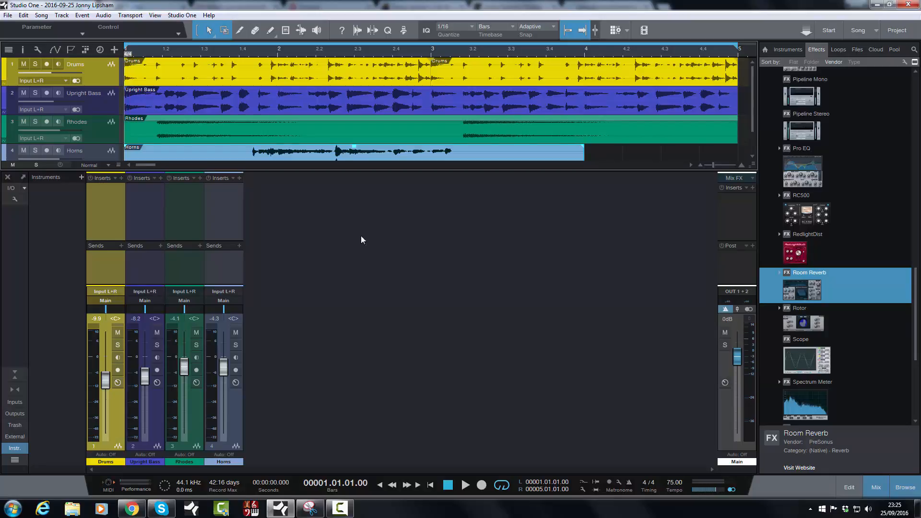
pyautogui.moveTo(102, 224)
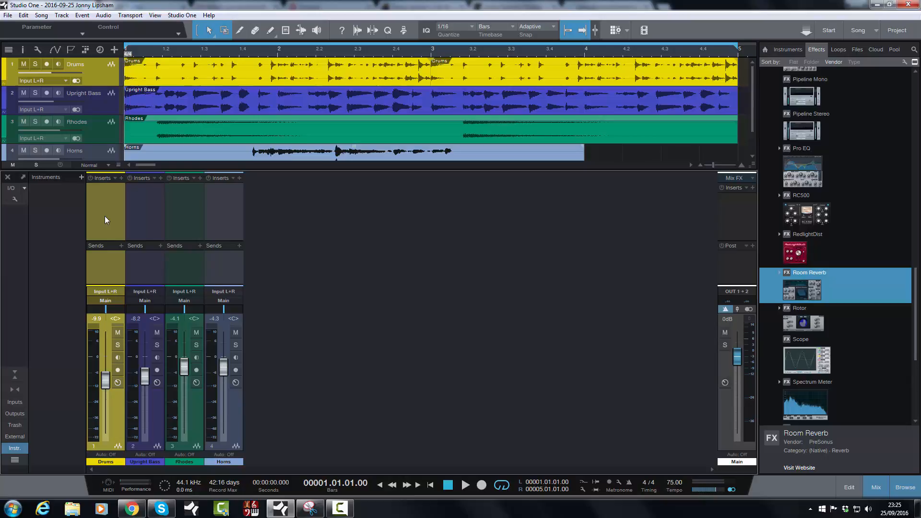
pyautogui.moveTo(185, 228)
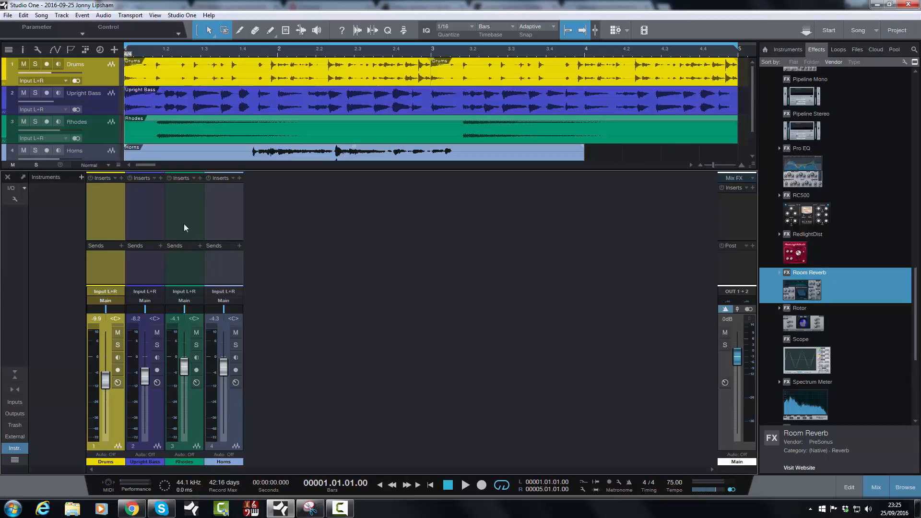
pyautogui.moveTo(337, 336)
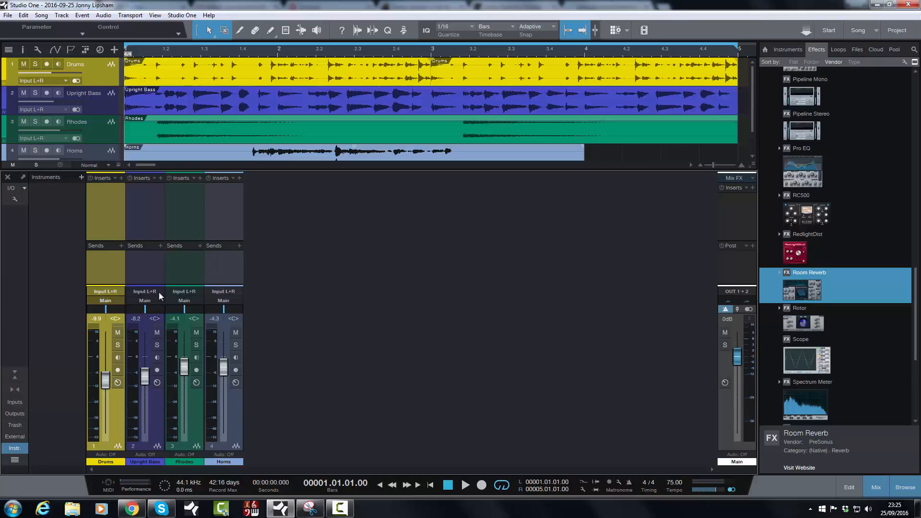
pyautogui.moveTo(107, 221)
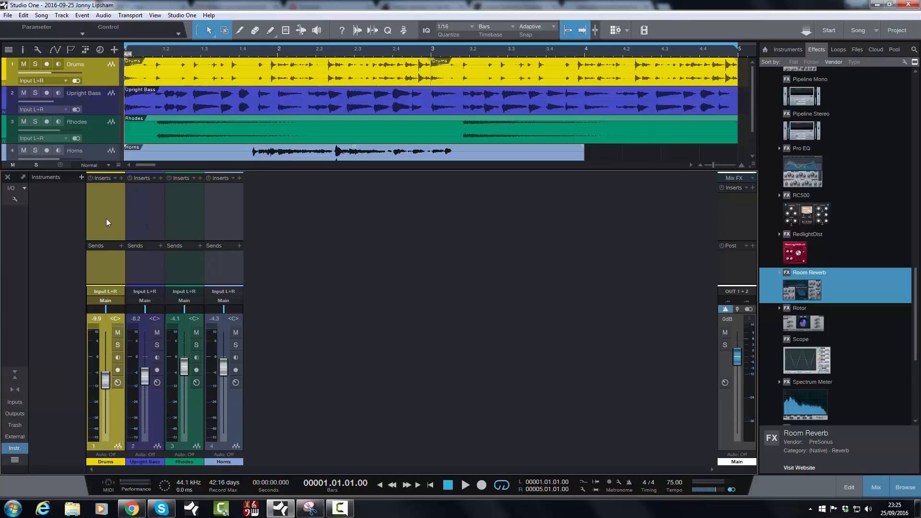
pyautogui.moveTo(210, 209)
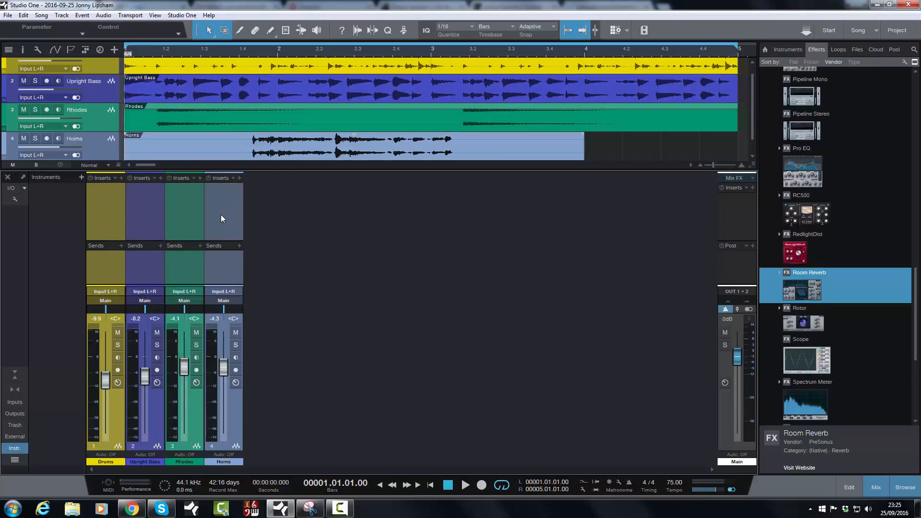
# Add Bus 1 for the selected Drums, Upright Bass, Rhodes and Horns channels.
pyautogui.rightClick(222, 219)
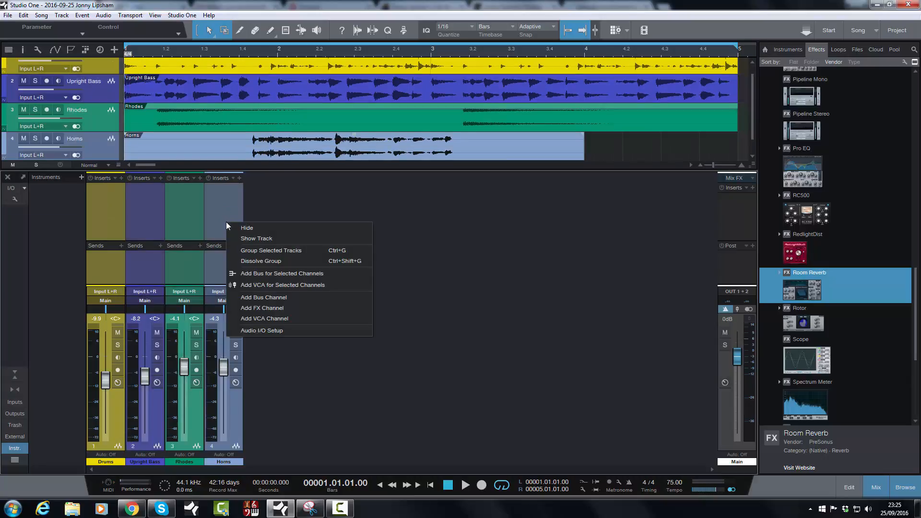
pyautogui.moveTo(268, 308)
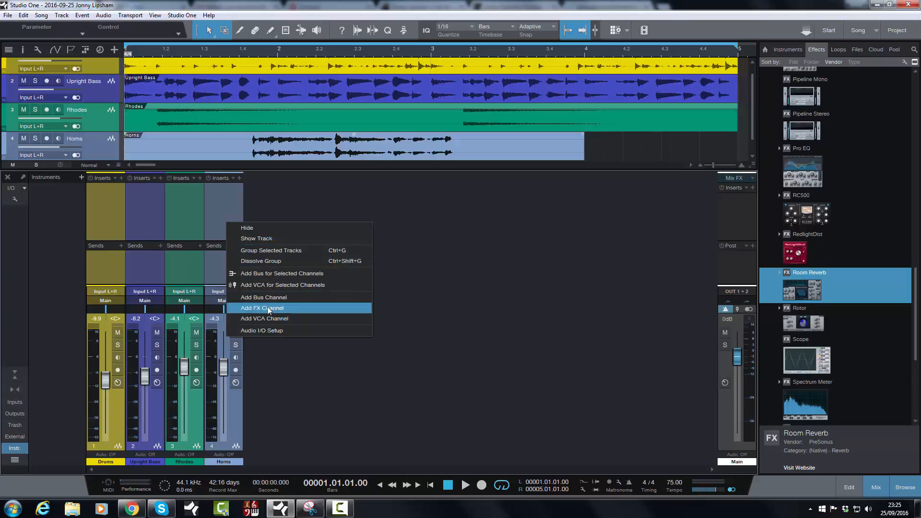
pyautogui.moveTo(263, 298)
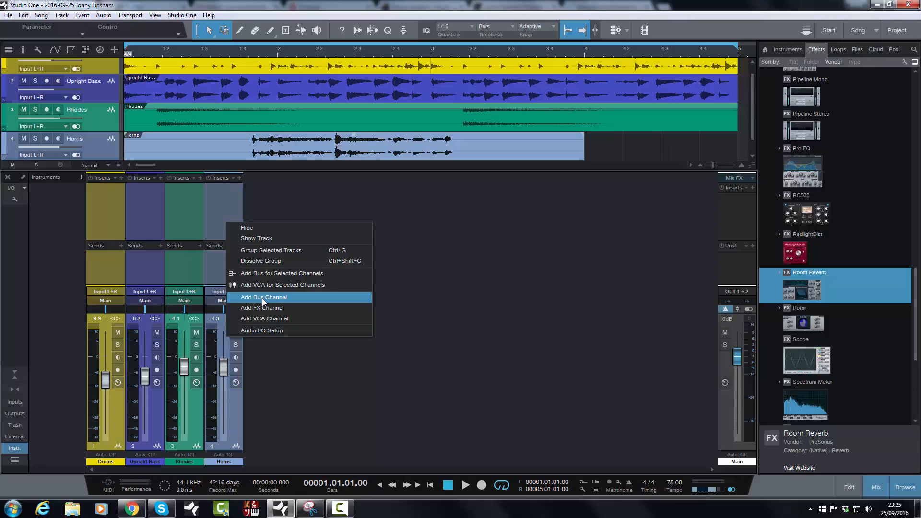
pyautogui.moveTo(261, 278)
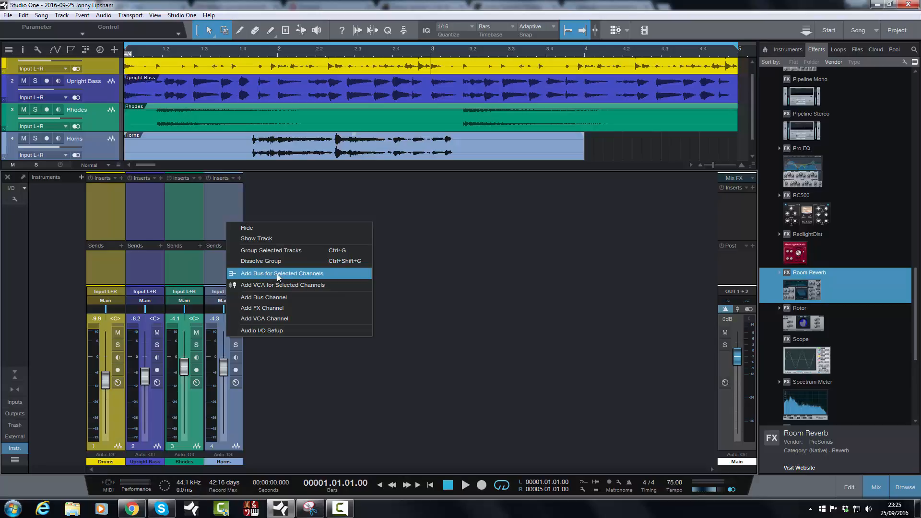
pyautogui.click(281, 273)
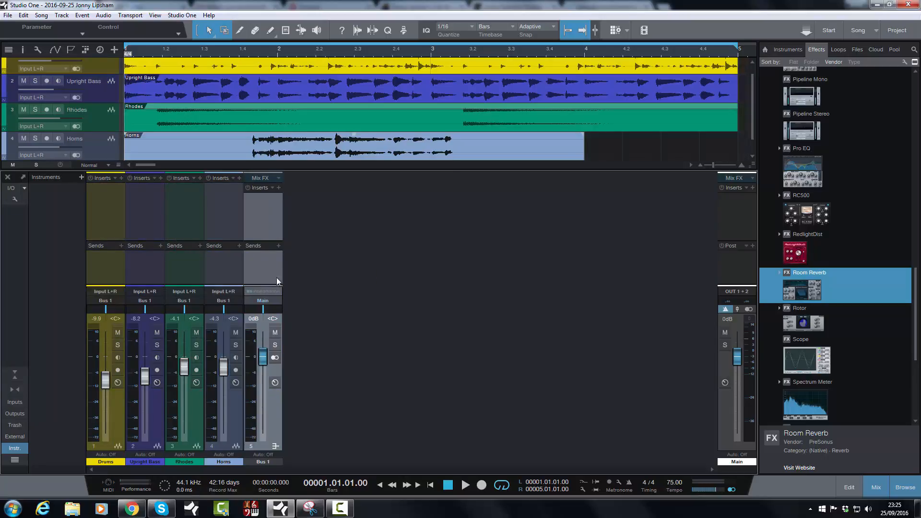
pyautogui.moveTo(124, 303)
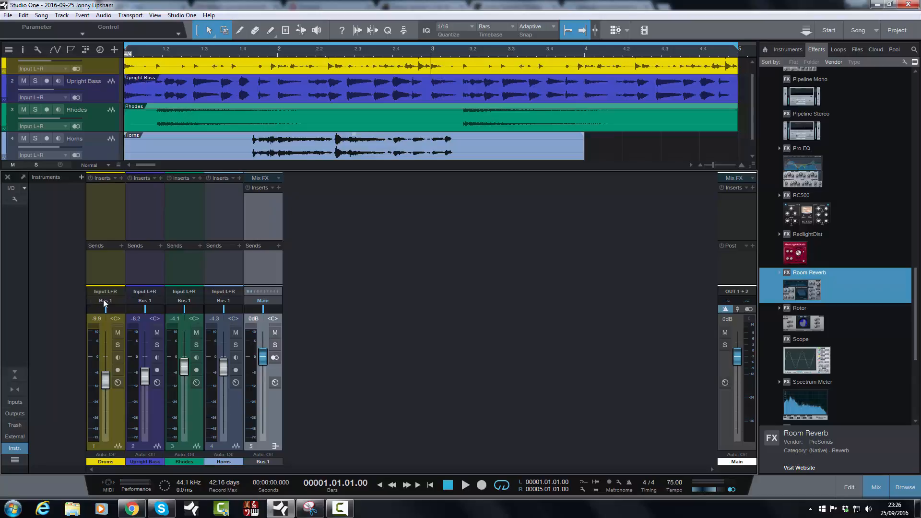
pyautogui.moveTo(218, 306)
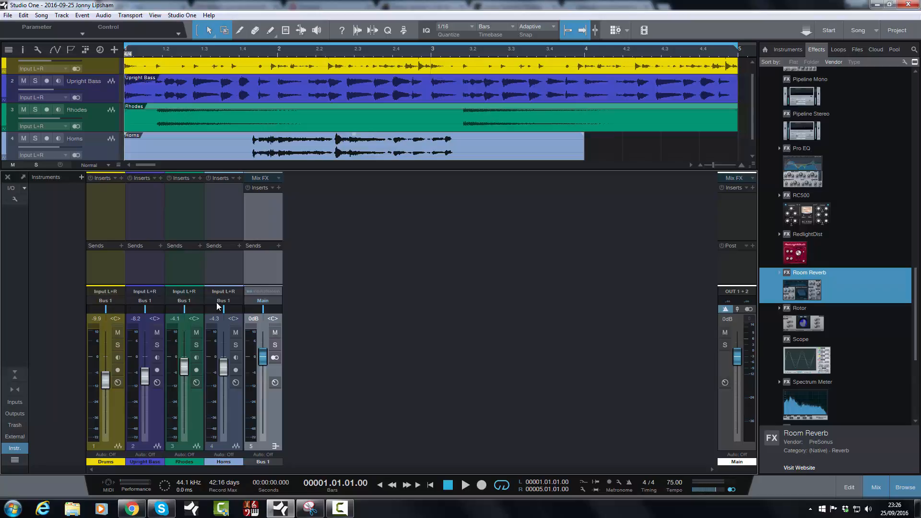
pyautogui.moveTo(235, 286)
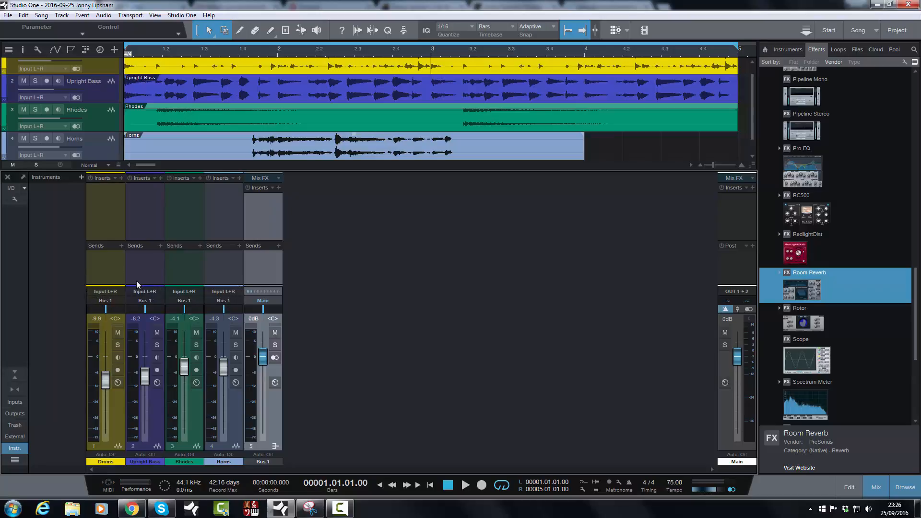
pyautogui.moveTo(88, 293)
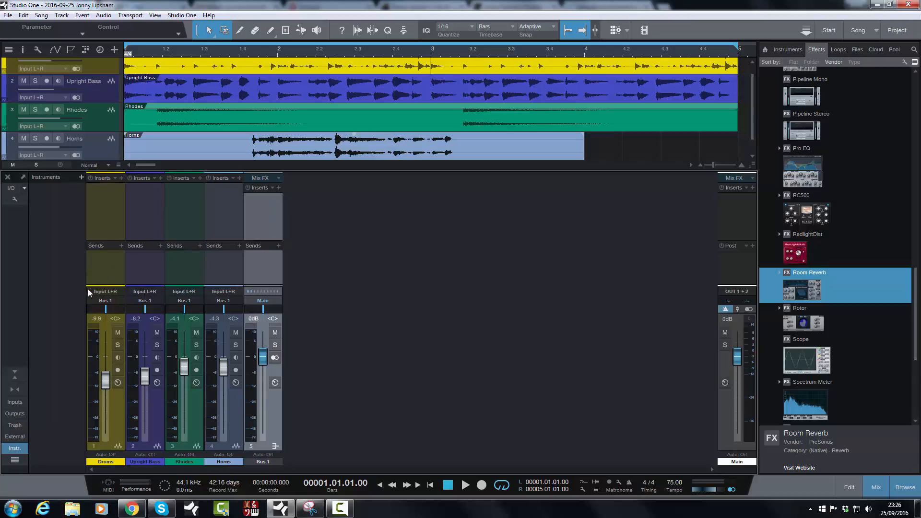
pyautogui.moveTo(130, 296)
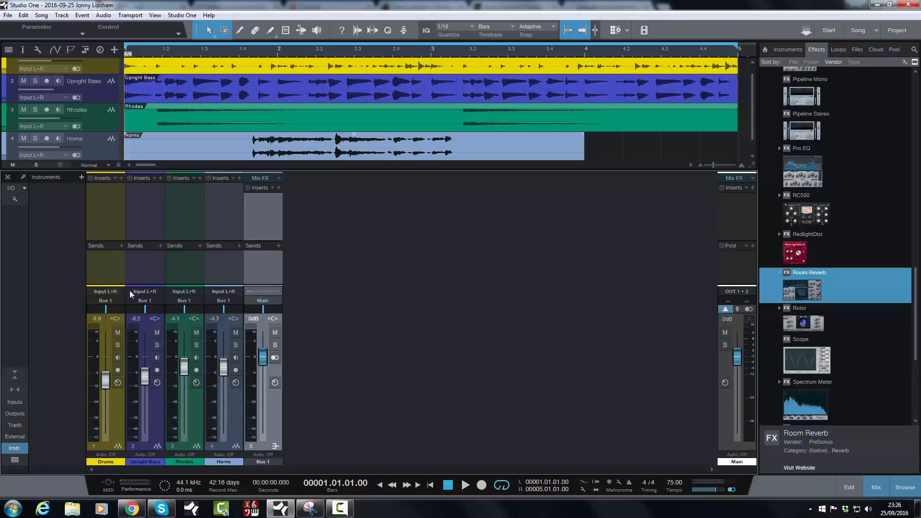
pyautogui.moveTo(93, 299)
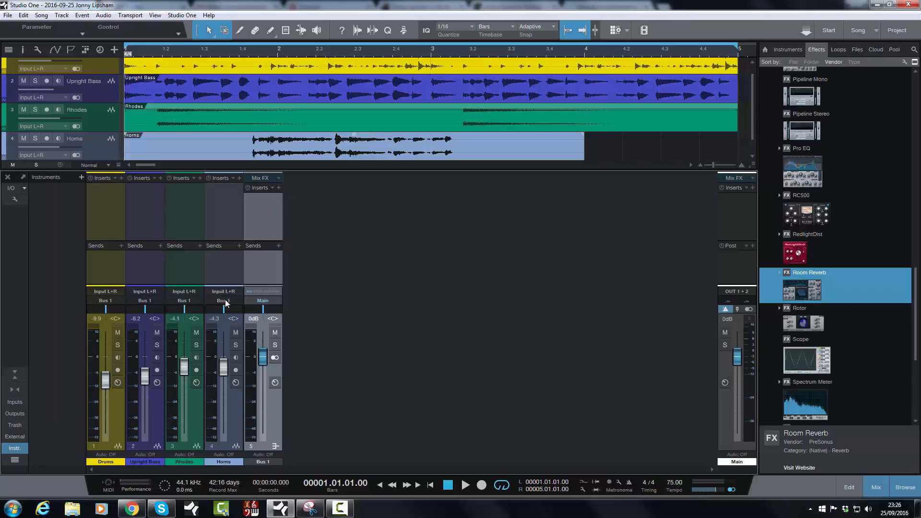
pyautogui.moveTo(102, 302)
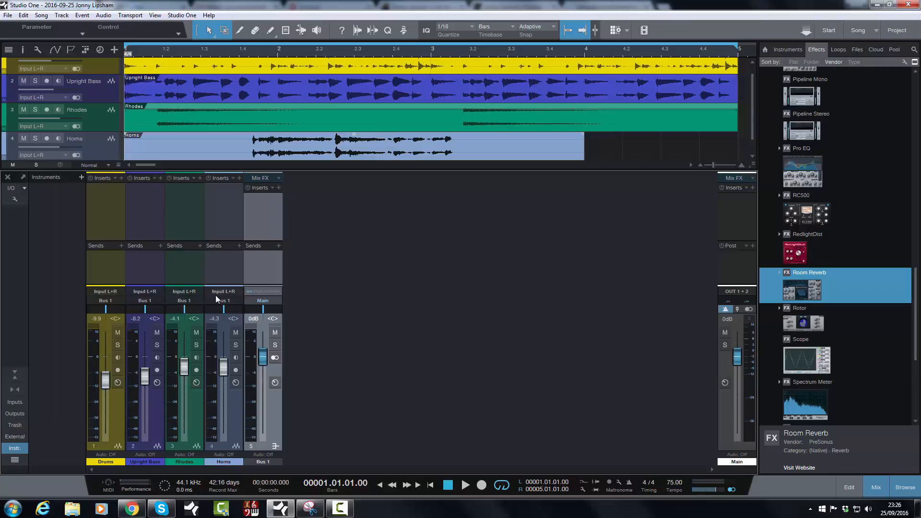
pyautogui.moveTo(268, 463)
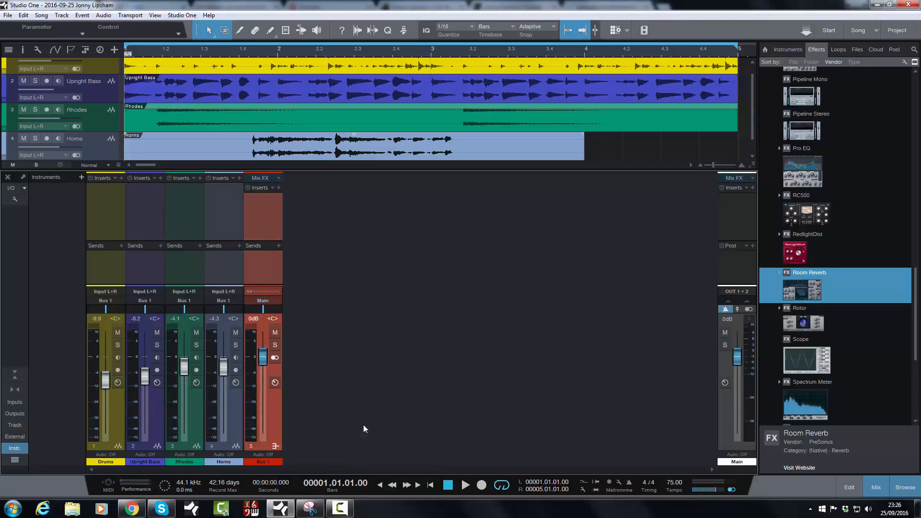
# Rename the red Bus 1 channel to 'Band Bus'.
pyautogui.doubleClick(263, 462)
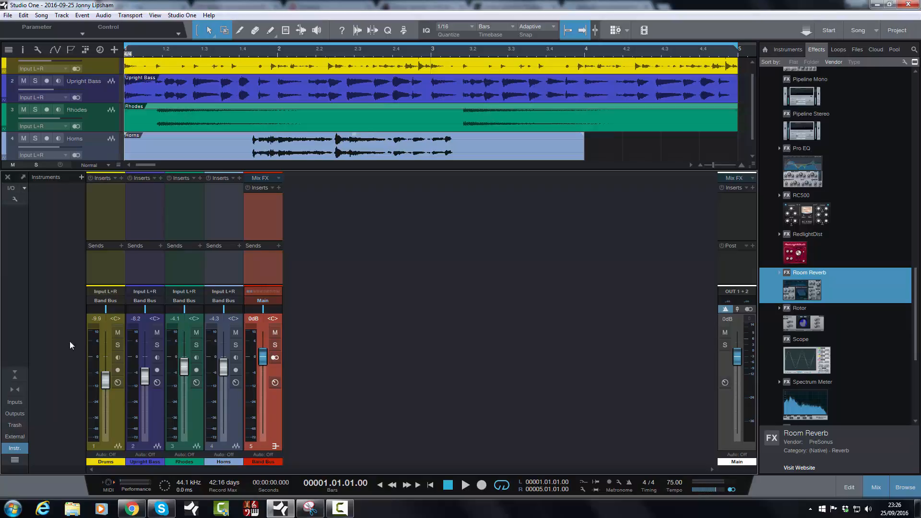
pyautogui.moveTo(107, 313)
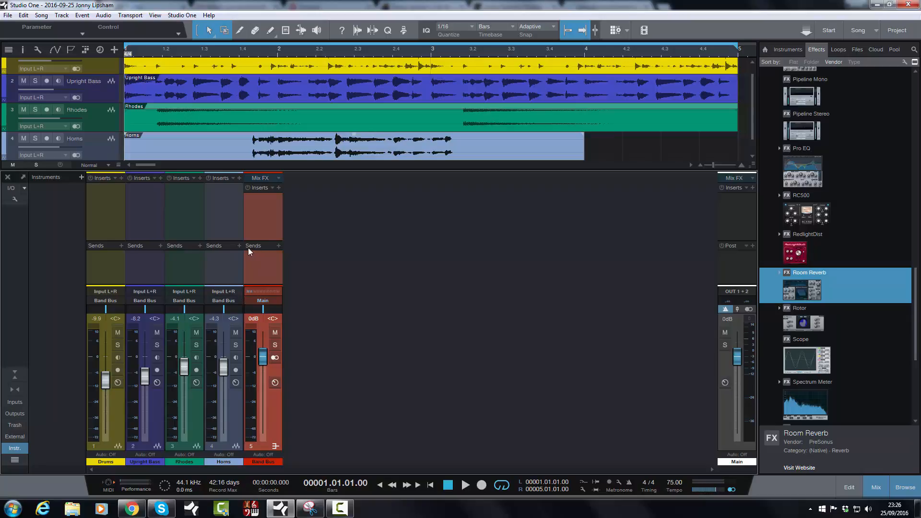
pyautogui.moveTo(239, 263)
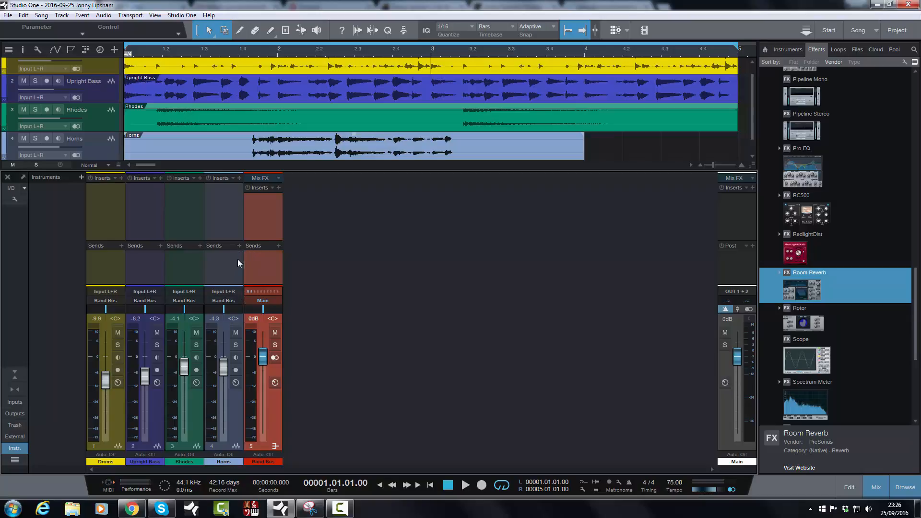
pyautogui.click(465, 485)
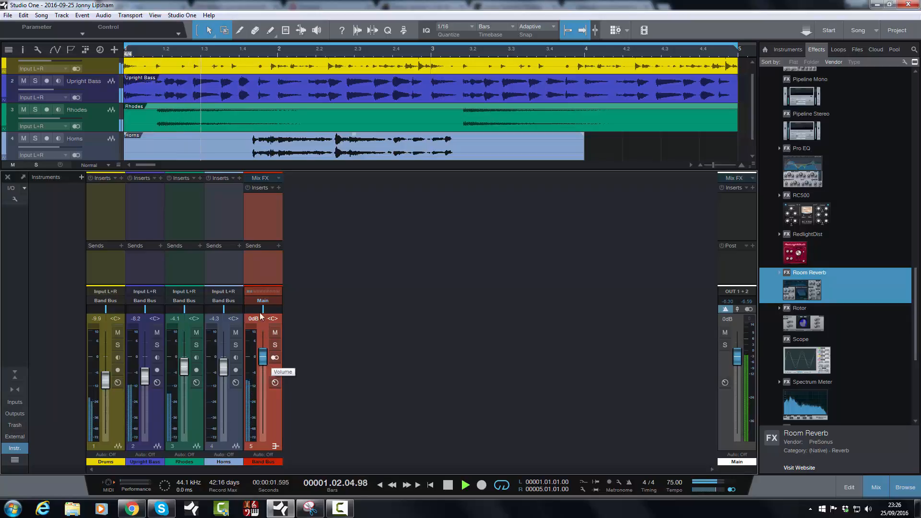
pyautogui.moveTo(262, 357); pyautogui.dragTo(262, 362)
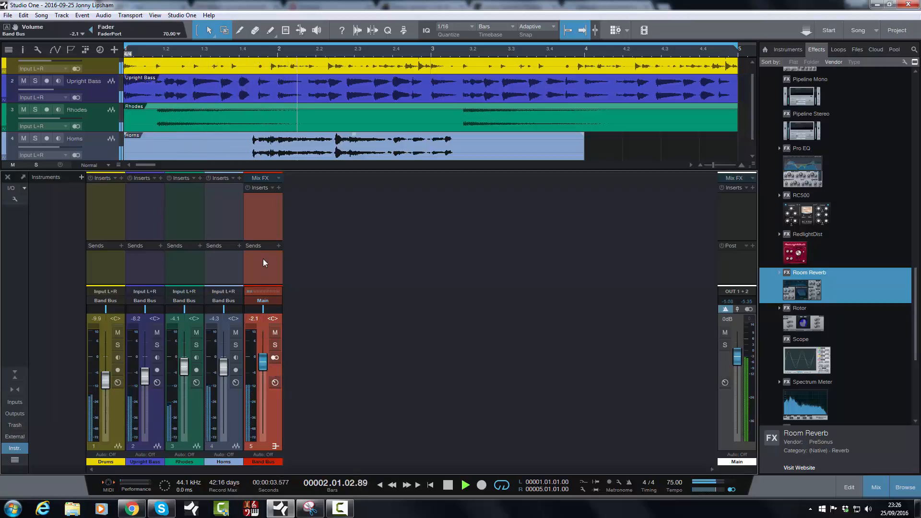
pyautogui.moveTo(262, 361); pyautogui.dragTo(262, 409)
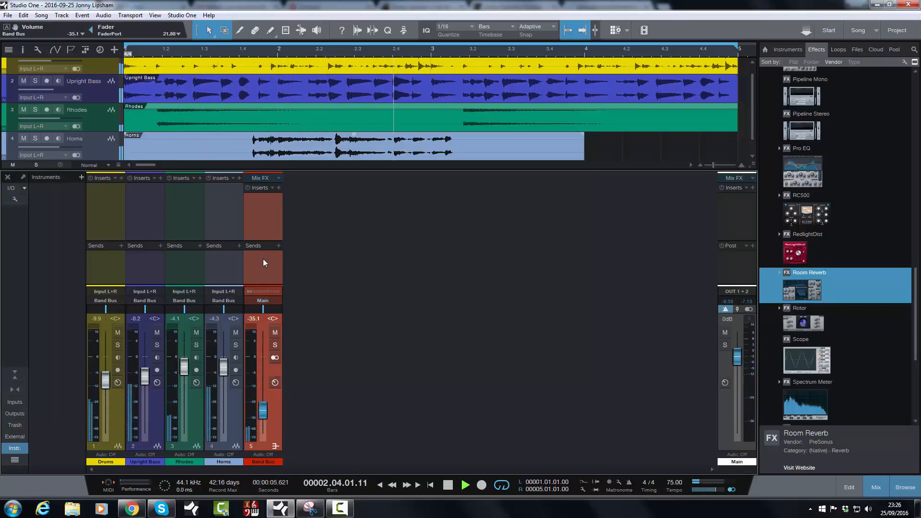
pyautogui.moveTo(262, 409); pyautogui.dragTo(263, 383)
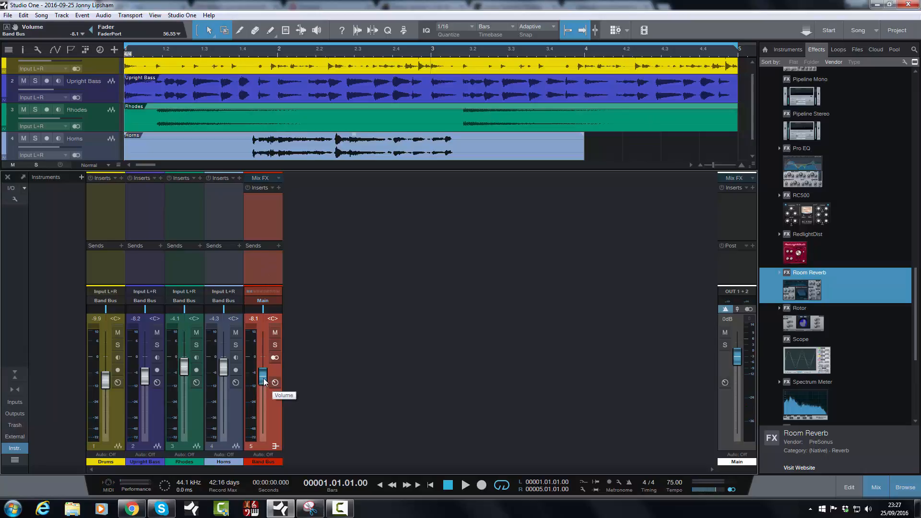
pyautogui.moveTo(261, 379); pyautogui.dragTo(261, 357)
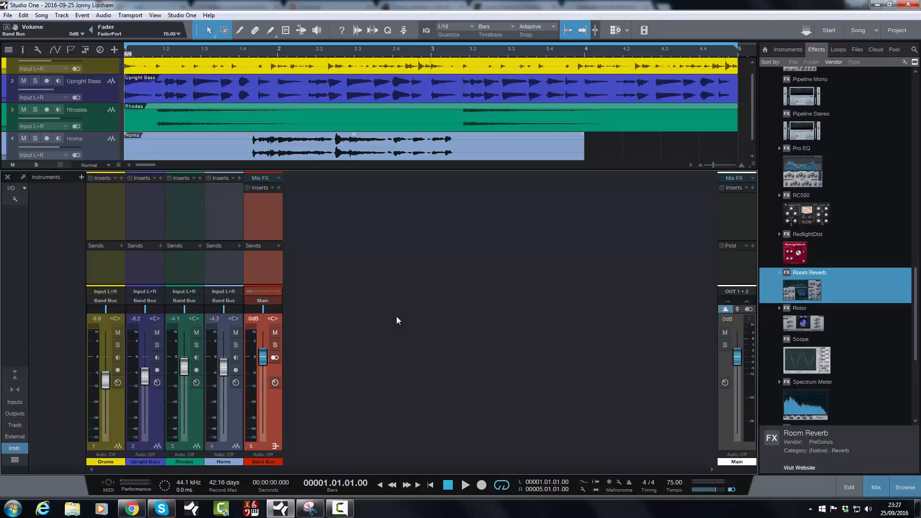
pyautogui.moveTo(337, 315)
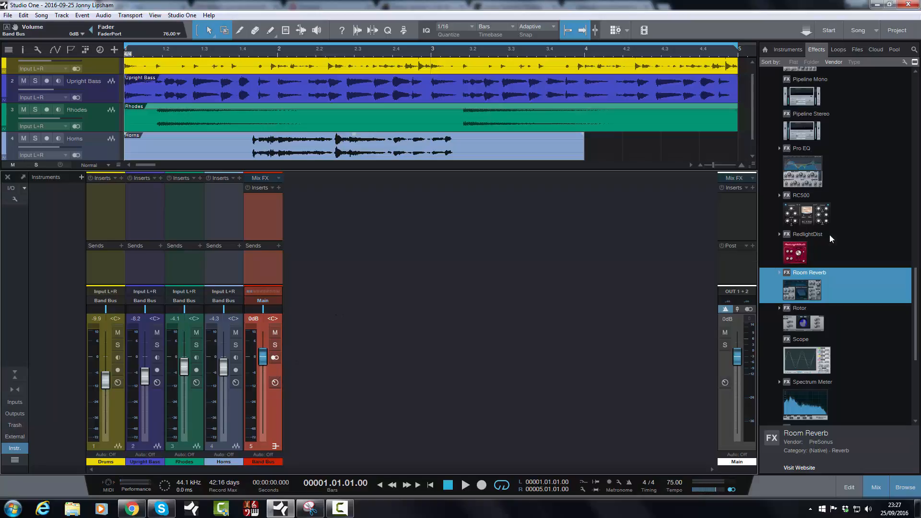
pyautogui.moveTo(260, 210)
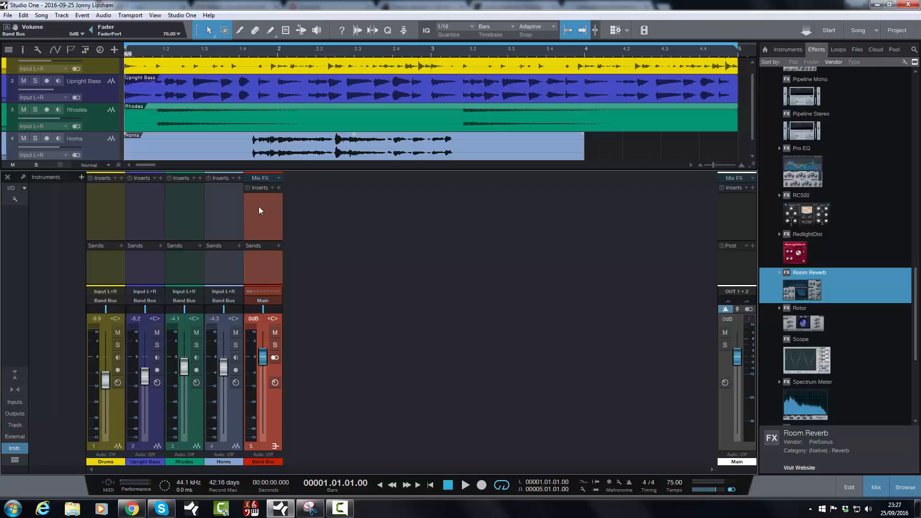
pyautogui.moveTo(238, 229)
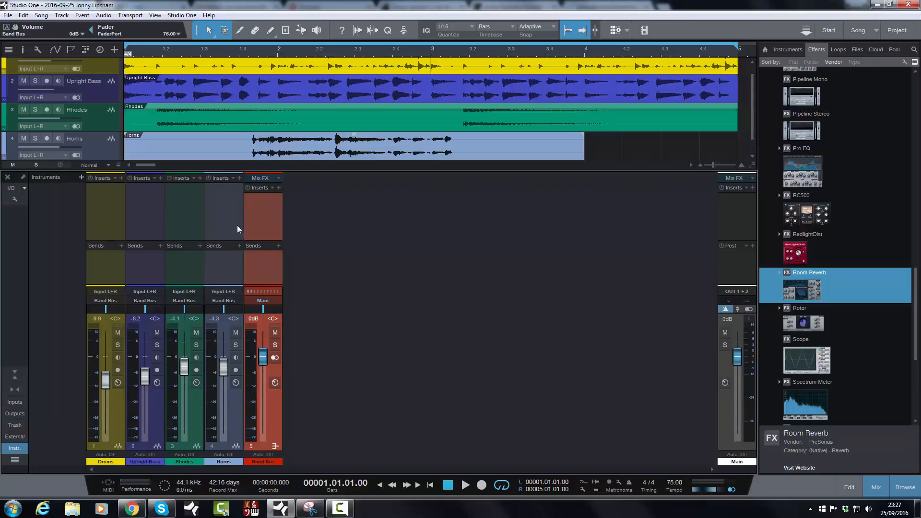
pyautogui.moveTo(152, 335)
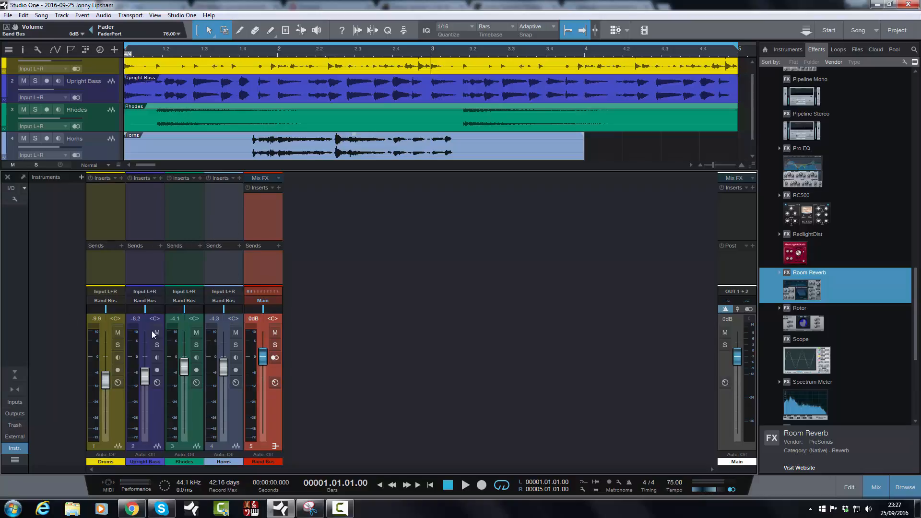
pyautogui.moveTo(610, 282)
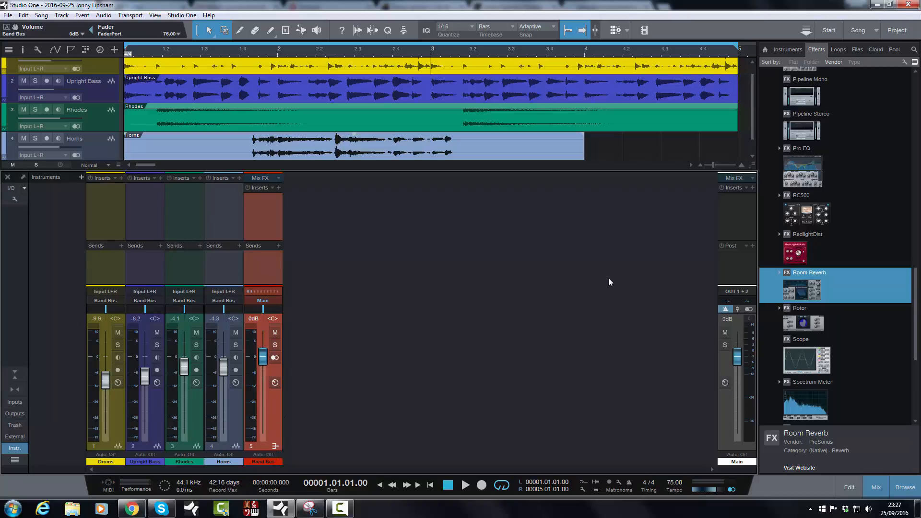
pyautogui.moveTo(434, 274)
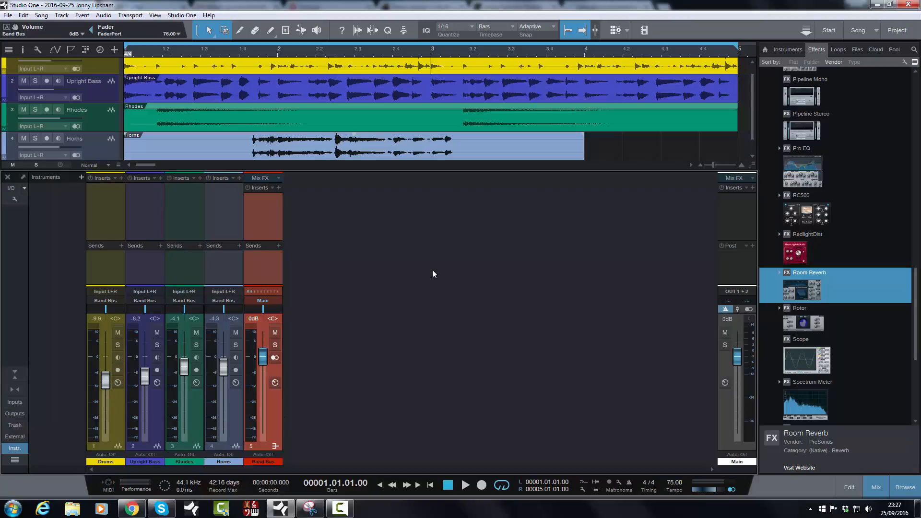
pyautogui.moveTo(261, 217)
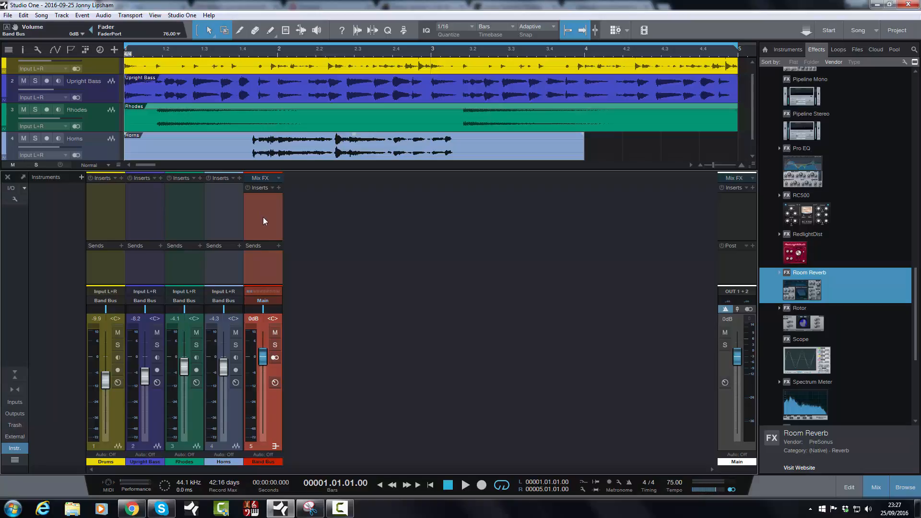
# Remove the Band Bus channel so the four tracks route back to Main.
pyautogui.rightClick(262, 221)
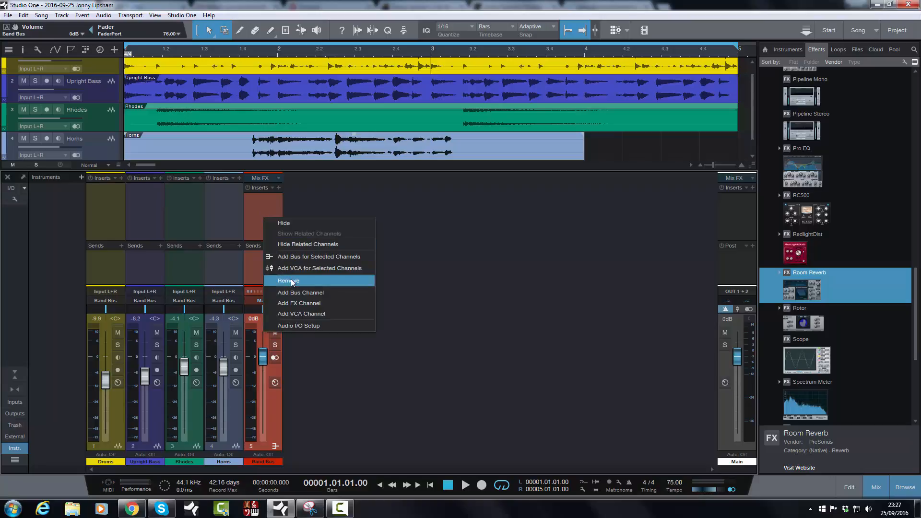
pyautogui.click(289, 280)
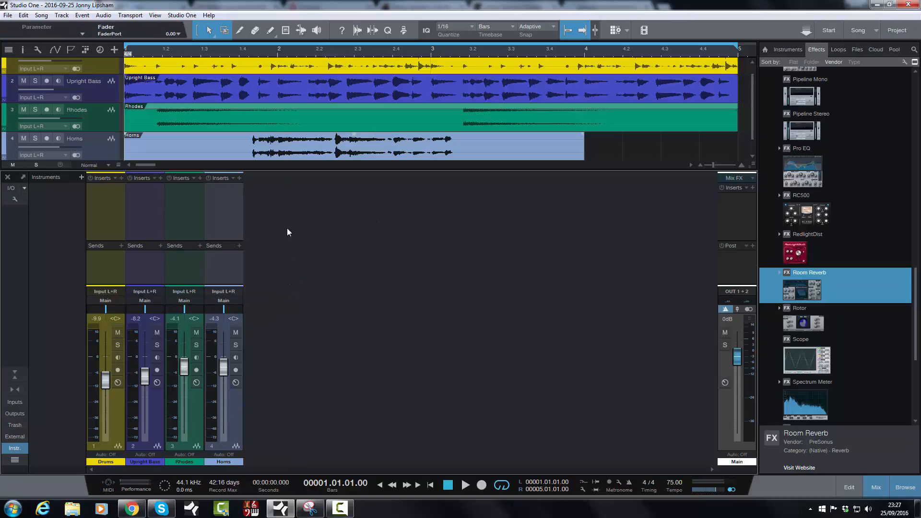
pyautogui.moveTo(158, 206)
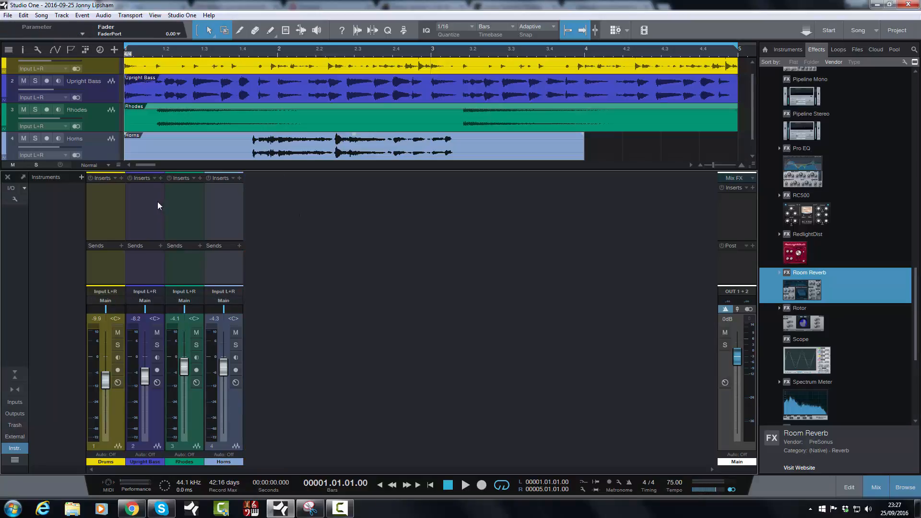
pyautogui.moveTo(134, 209)
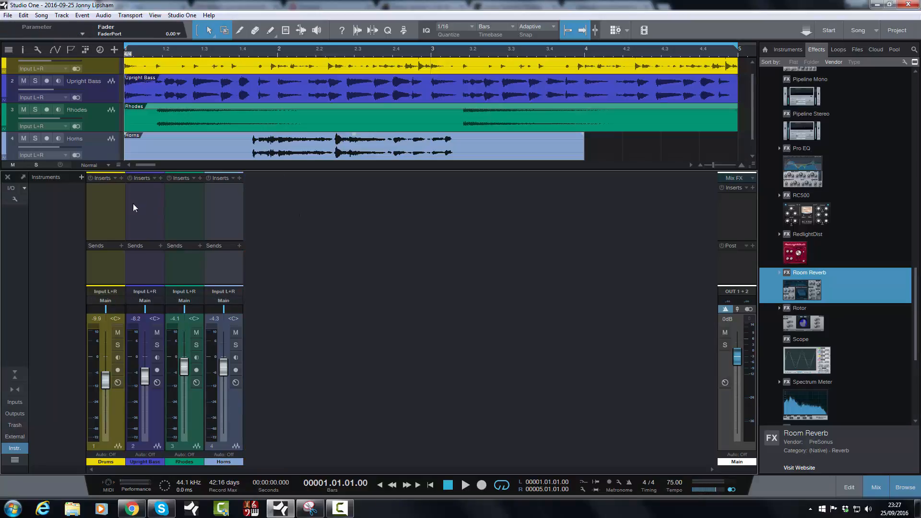
pyautogui.moveTo(317, 312)
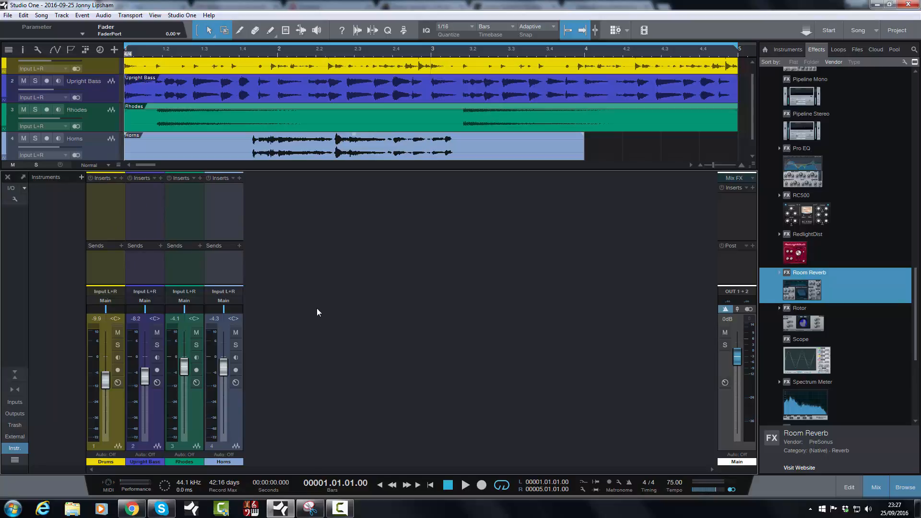
pyautogui.moveTo(188, 222)
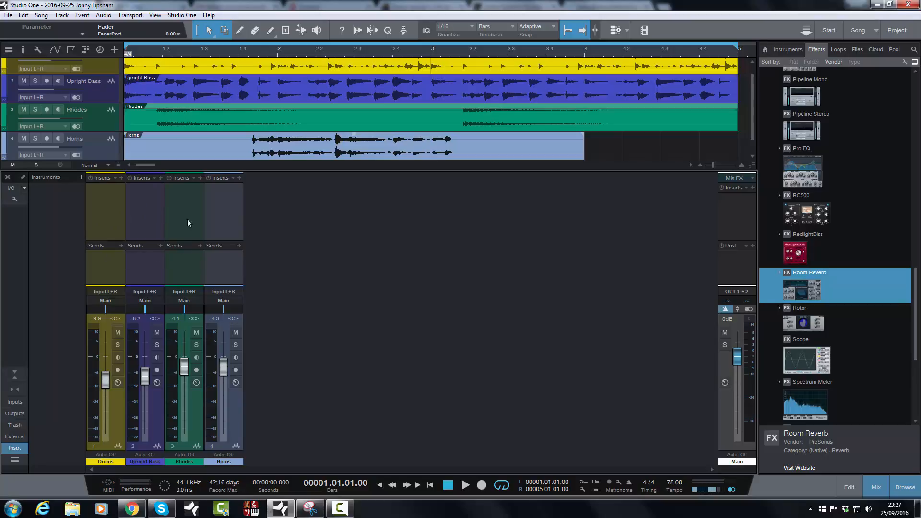
pyautogui.moveTo(206, 282)
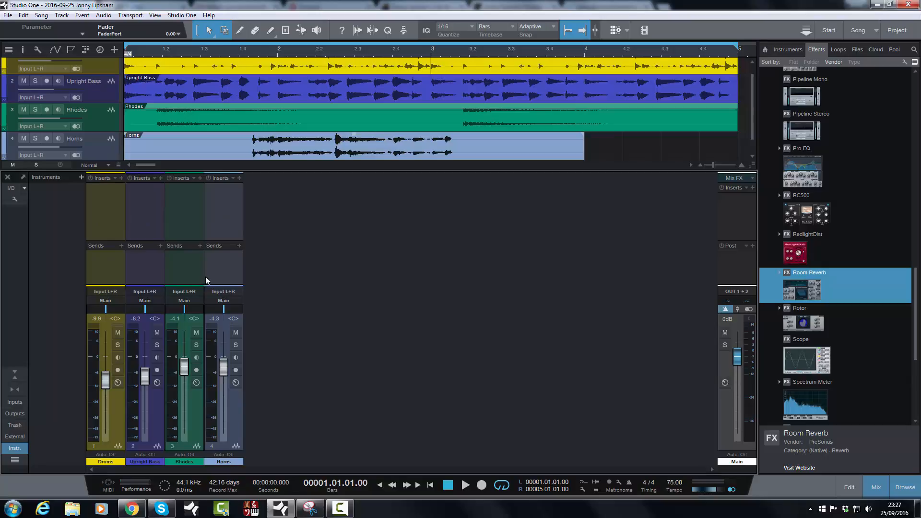
pyautogui.moveTo(220, 268)
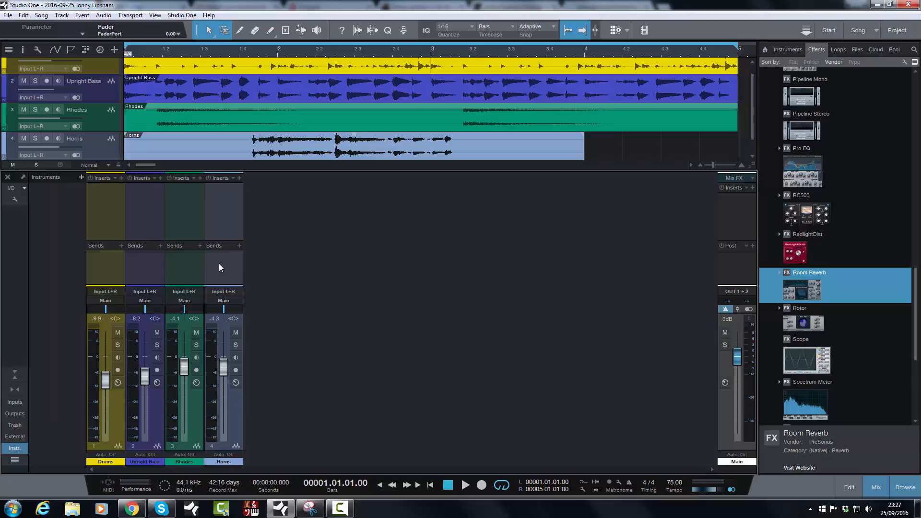
pyautogui.moveTo(104, 270)
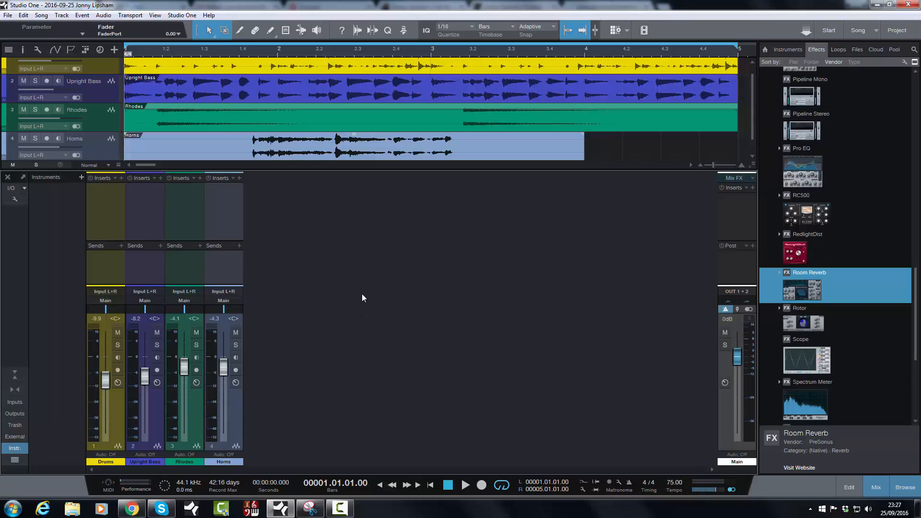
pyautogui.moveTo(77, 261)
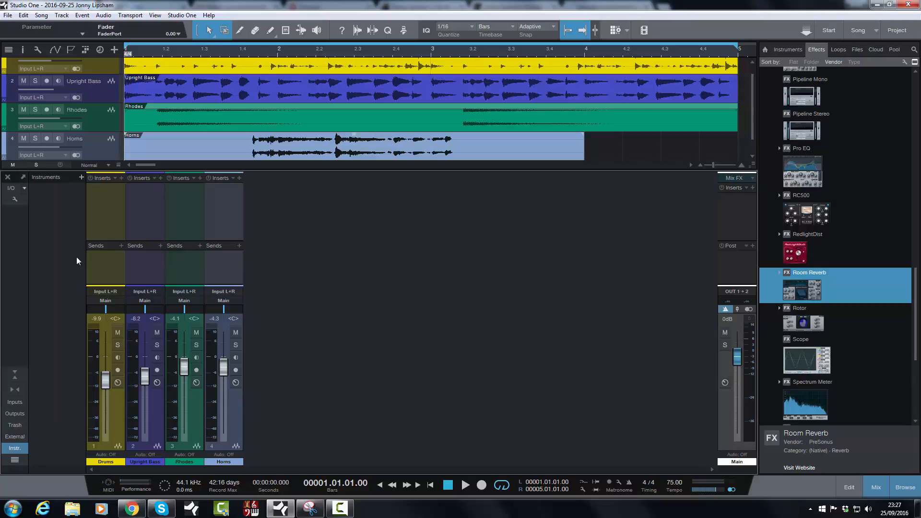
pyautogui.moveTo(152, 355)
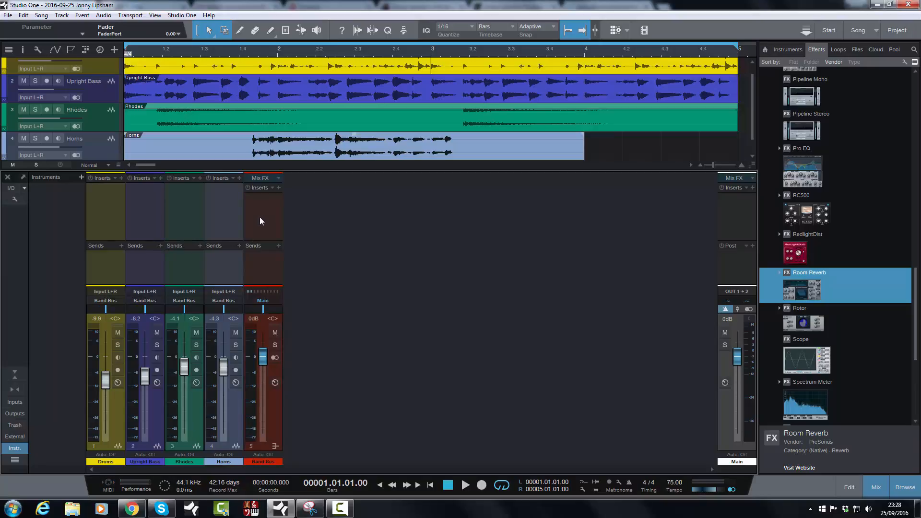
pyautogui.moveTo(205, 283)
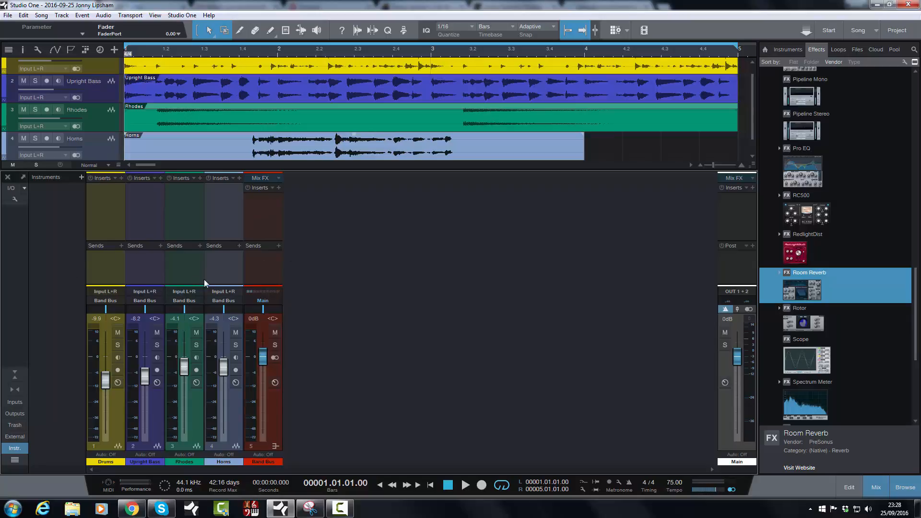
pyautogui.moveTo(264, 261)
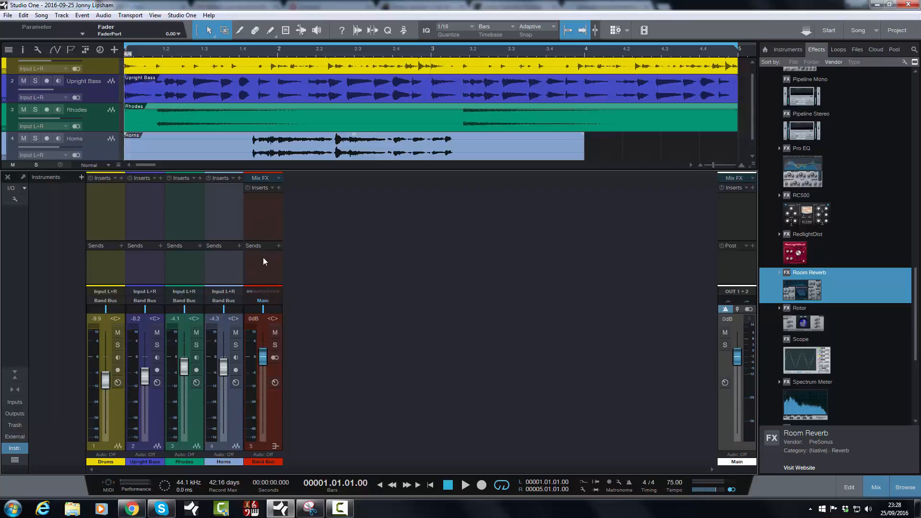
pyautogui.moveTo(117, 250)
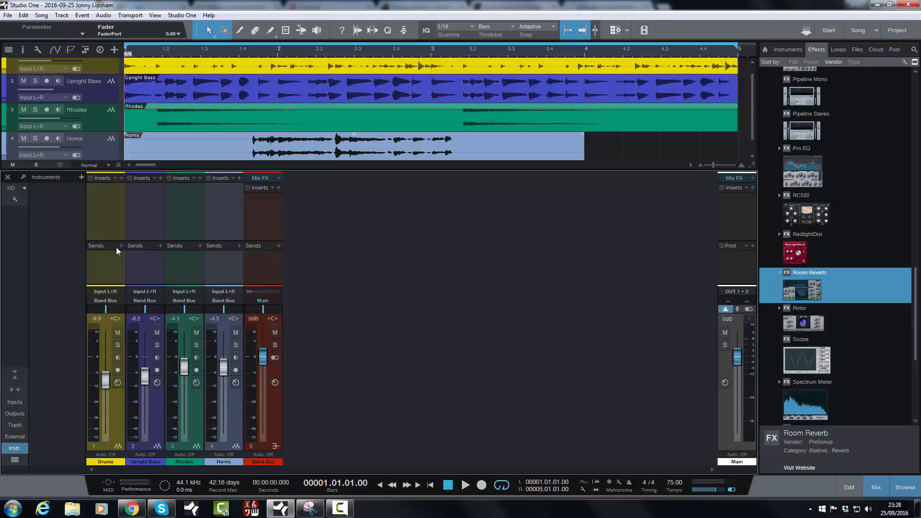
pyautogui.moveTo(109, 266)
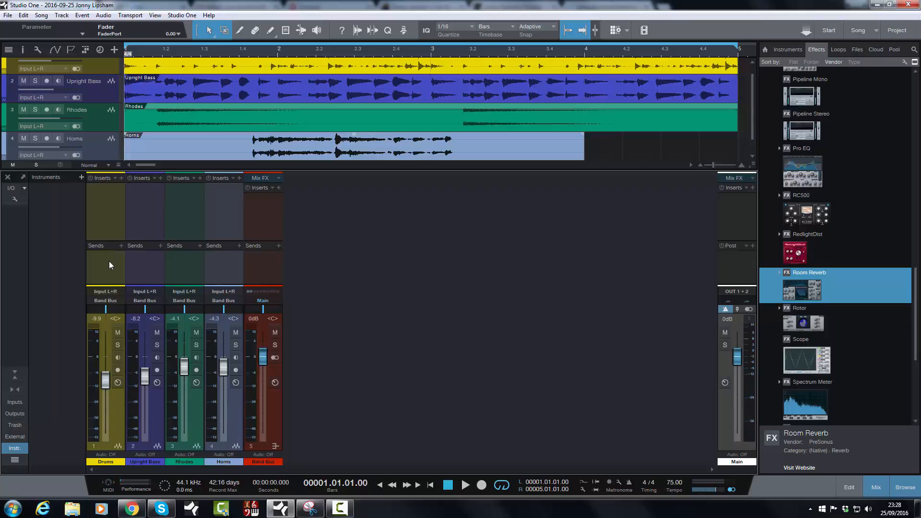
pyautogui.moveTo(362, 285)
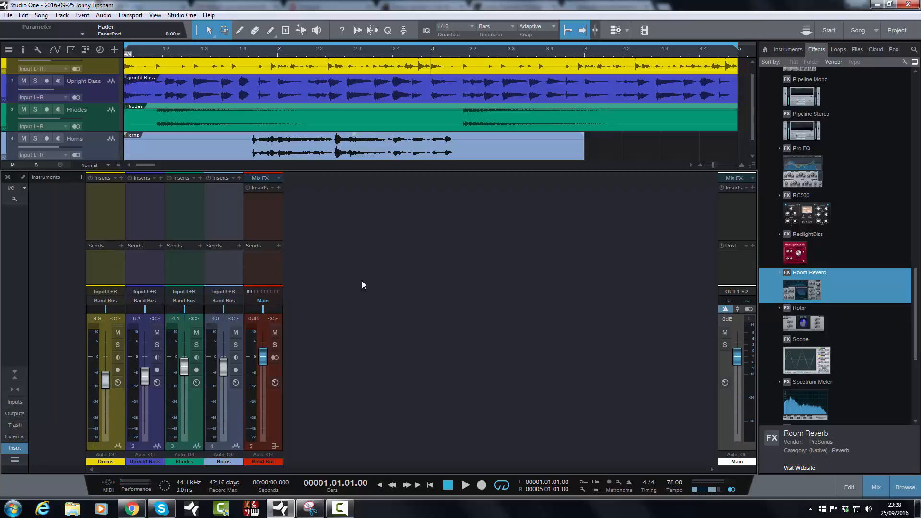
# Add a new bus channel beside Band Bus and name it 'Parallel Bus'.
pyautogui.rightClick(362, 285)
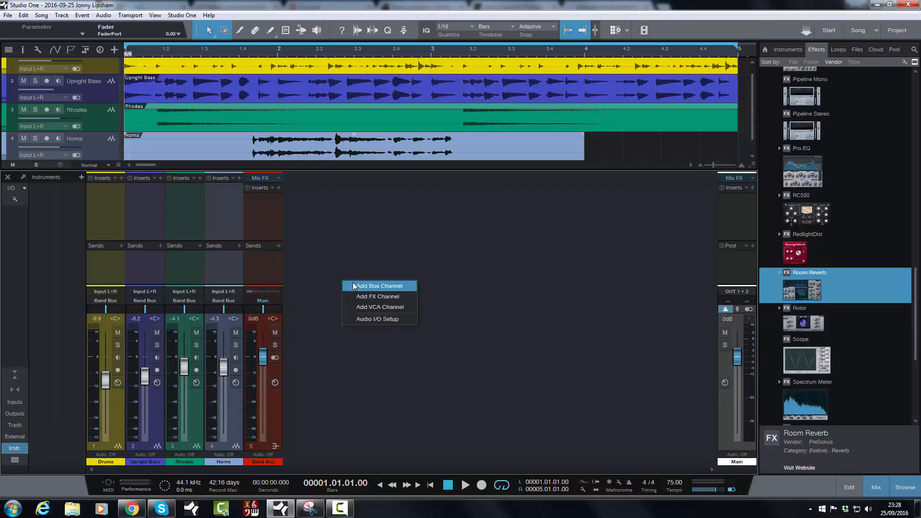
pyautogui.click(377, 286)
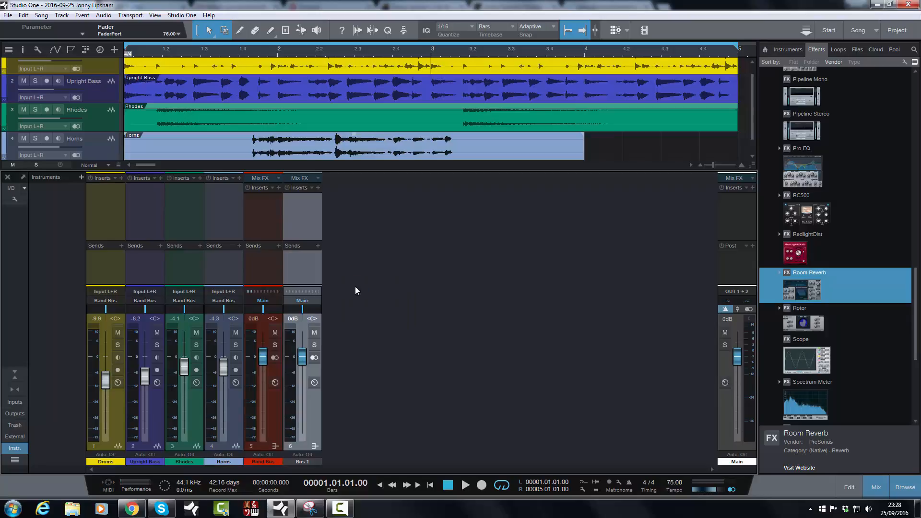
pyautogui.doubleClick(301, 461)
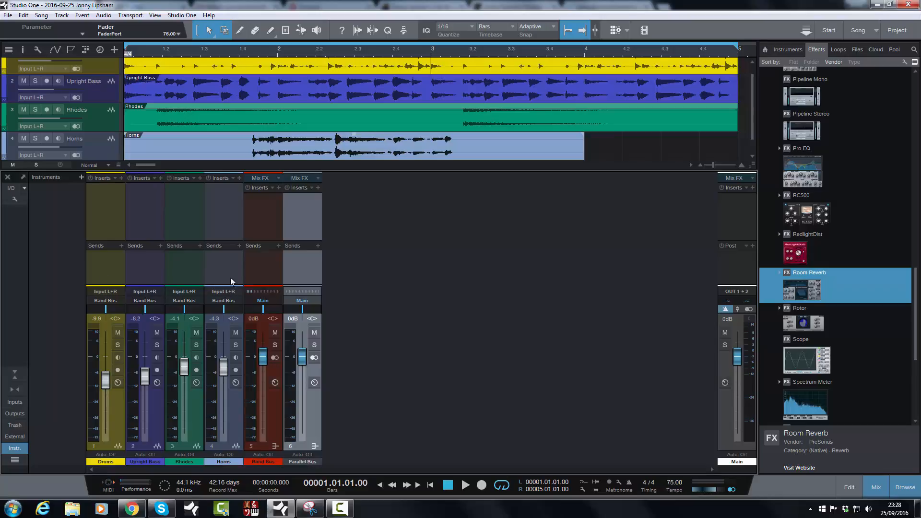
pyautogui.moveTo(308, 338)
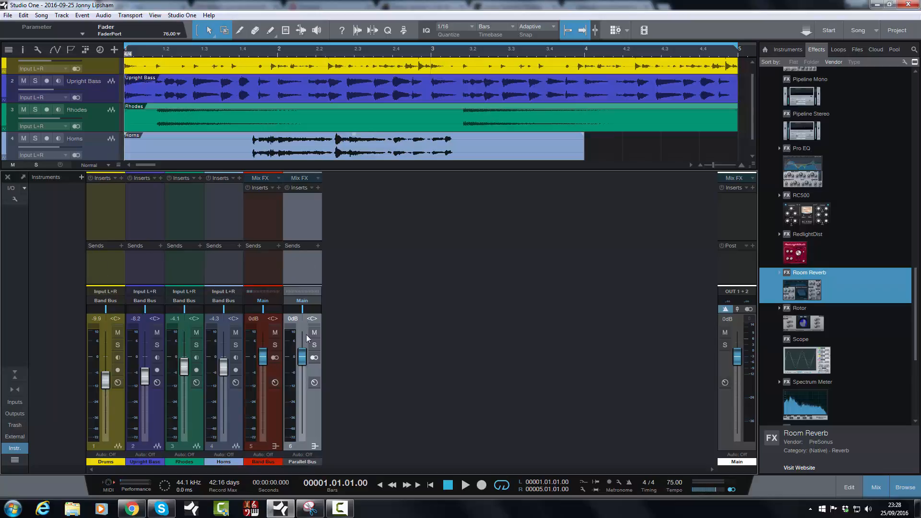
pyautogui.moveTo(107, 311)
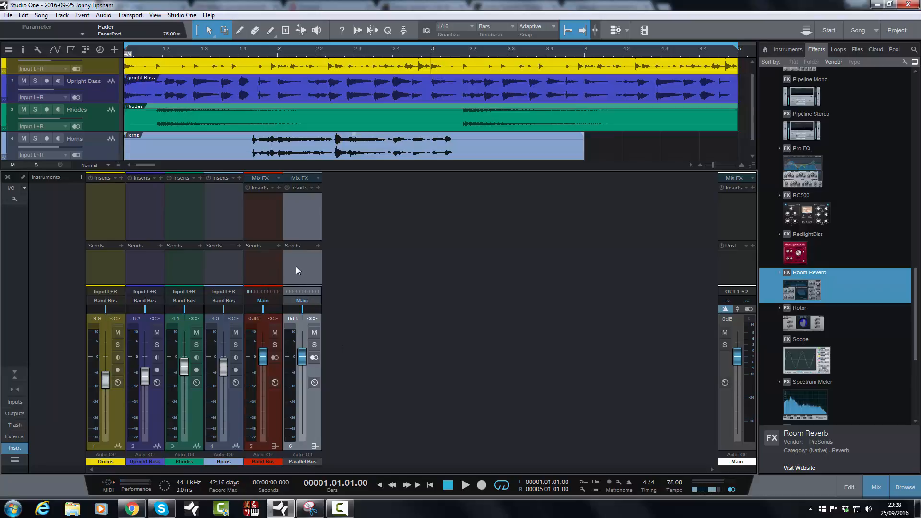
# Add a send from the Drums channel to the Parallel Bus.
pyautogui.click(122, 246)
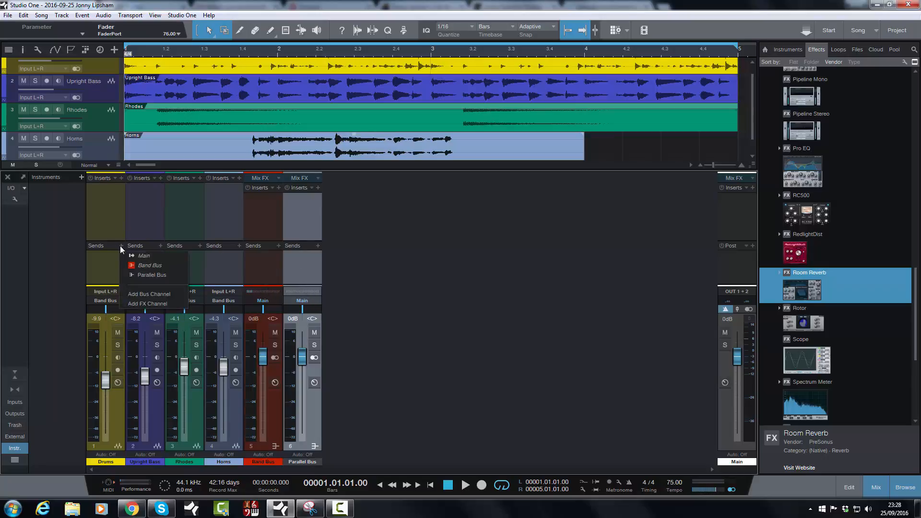
pyautogui.moveTo(152, 276)
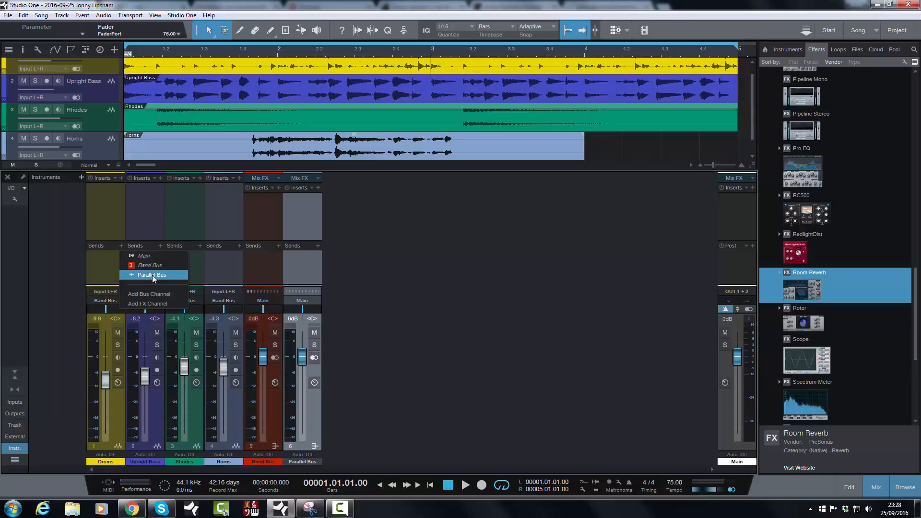
pyautogui.moveTo(144, 255)
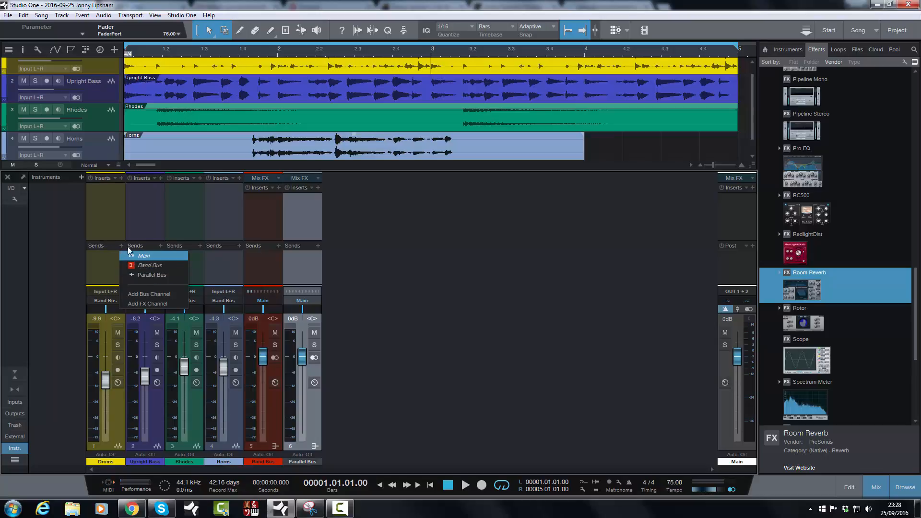
pyautogui.click(152, 275)
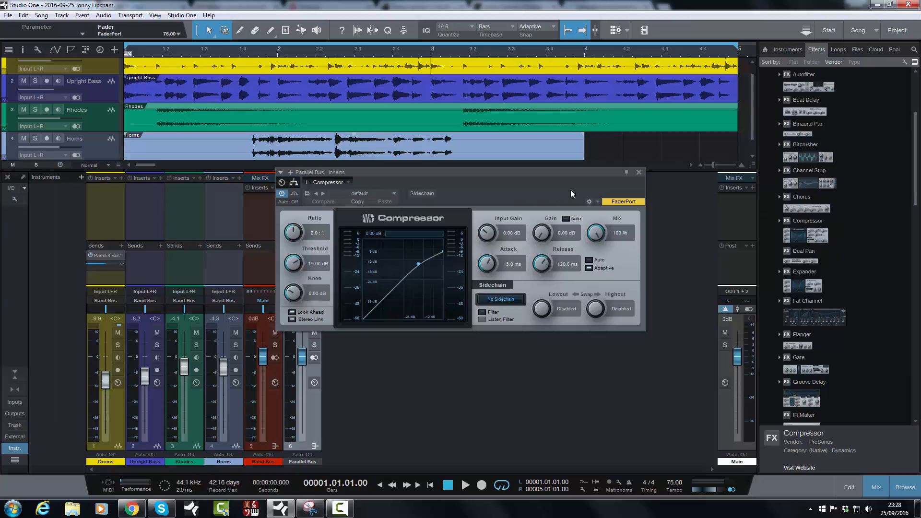
pyautogui.moveTo(463, 195)
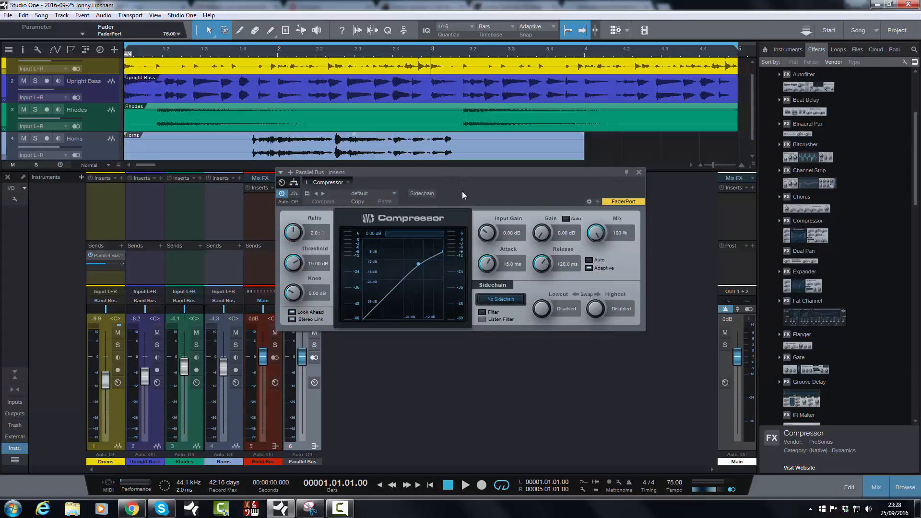
# Close the Compressor plug-in window on the Parallel Bus, leaving the insert in place.
pyautogui.click(639, 171)
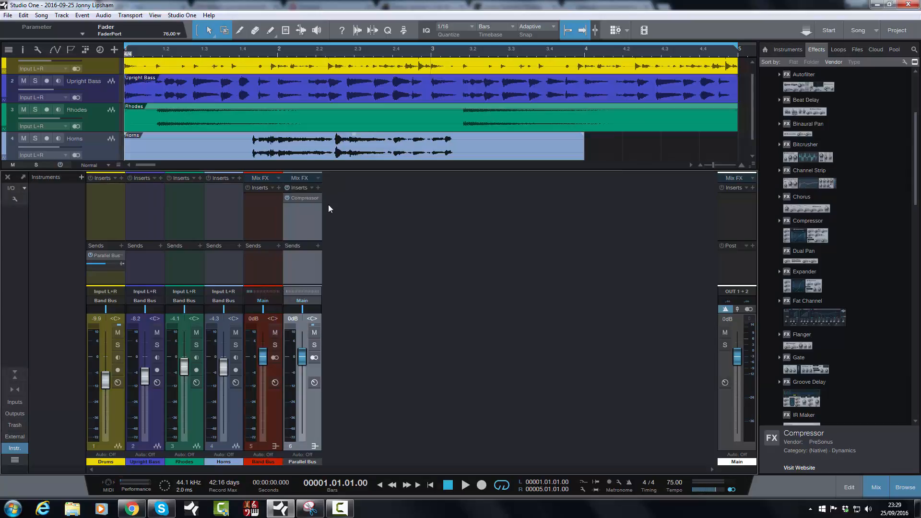
pyautogui.moveTo(300, 382)
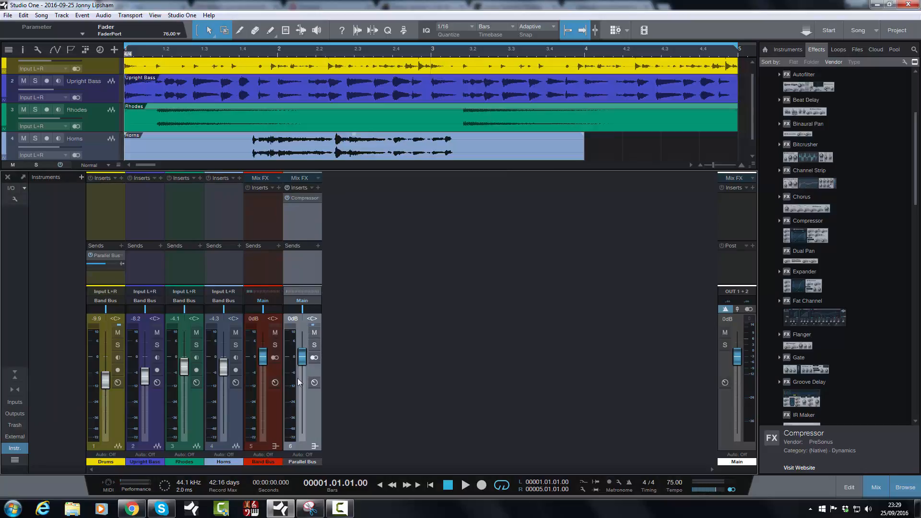
pyautogui.moveTo(97, 333)
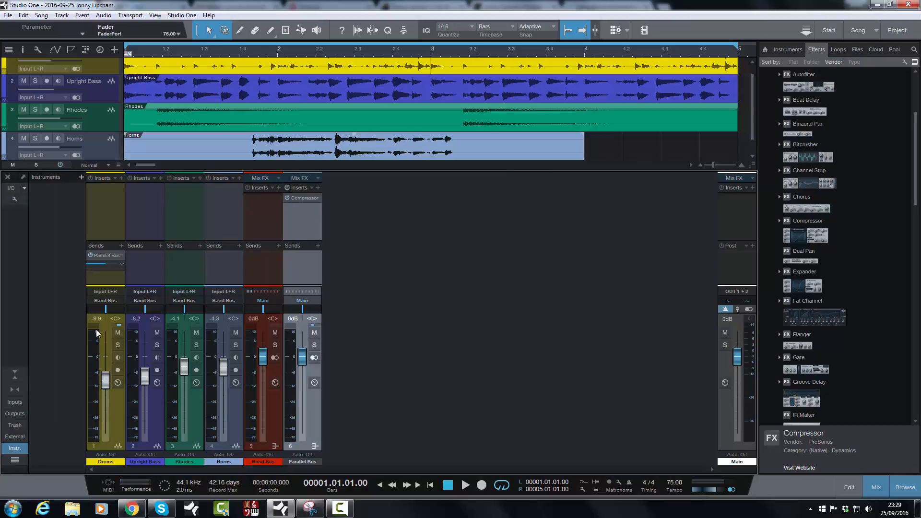
pyautogui.moveTo(104, 272)
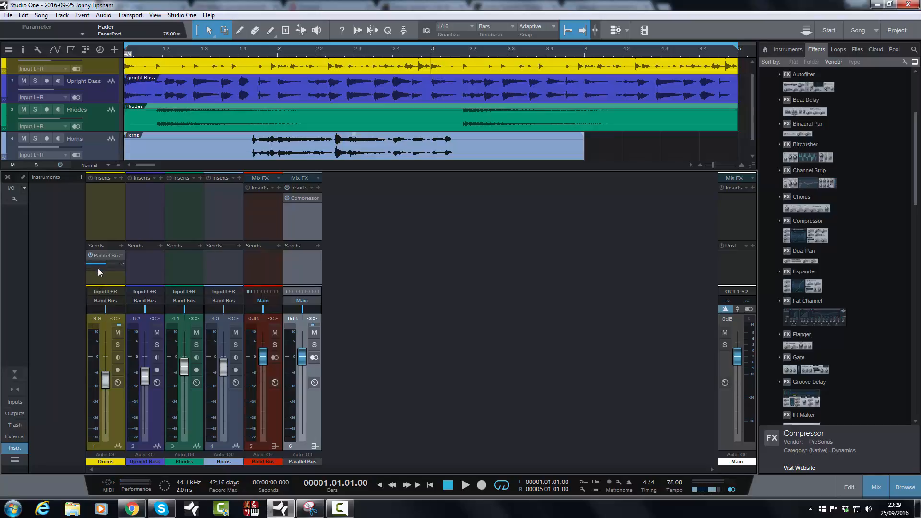
pyautogui.moveTo(266, 424)
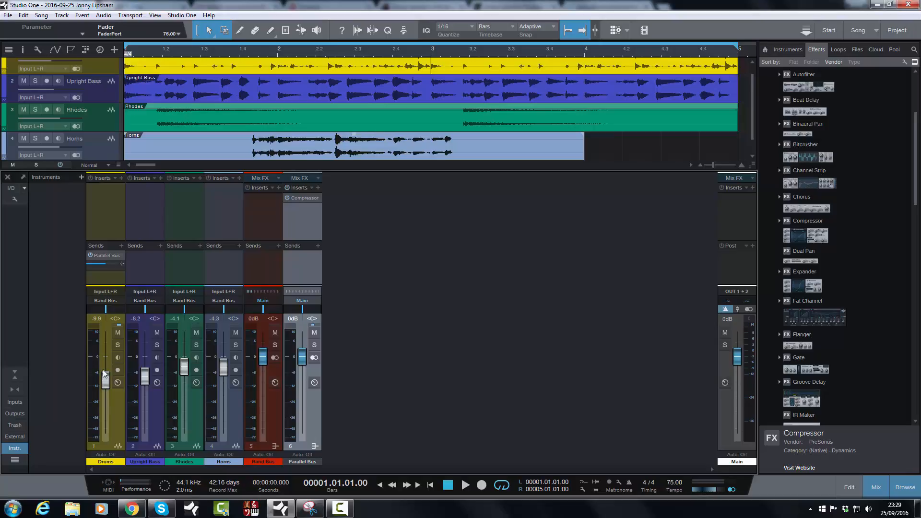
pyautogui.moveTo(101, 359)
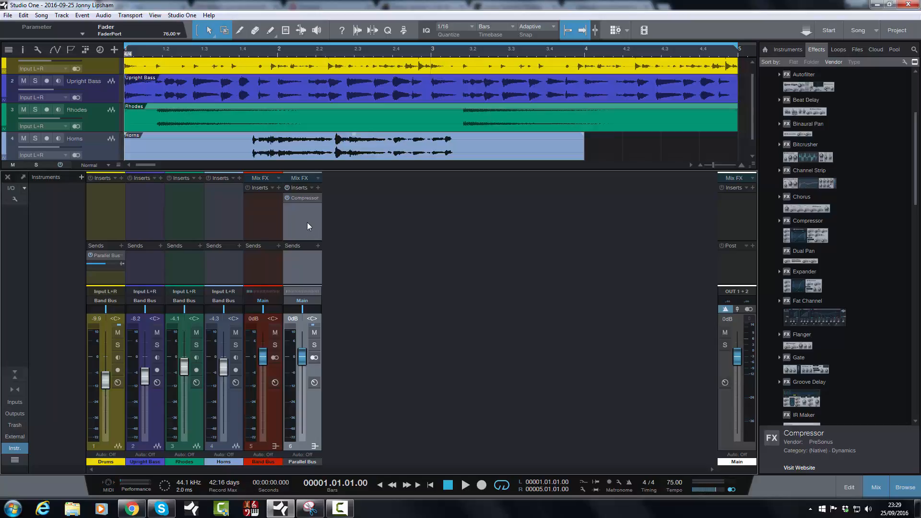
pyautogui.moveTo(379, 317)
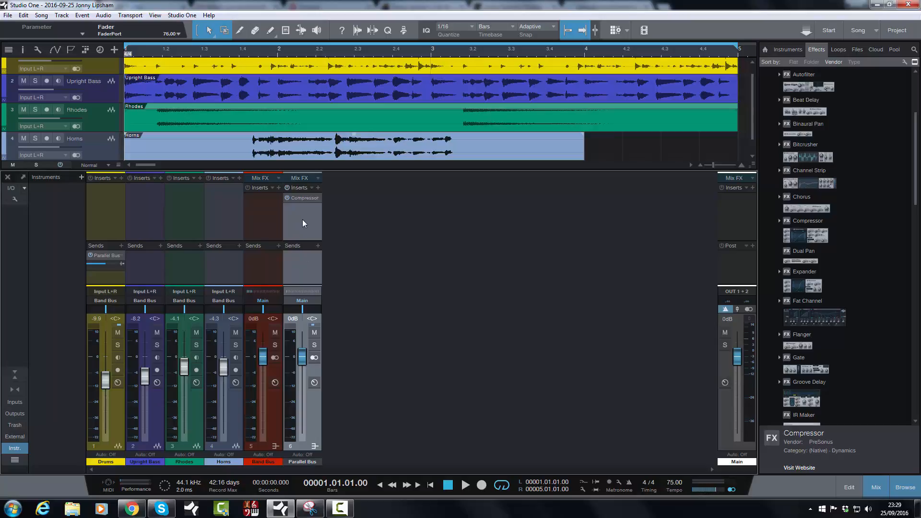
# Remove the Parallel Bus channel, leaving the Drums send without a destination.
pyautogui.rightClick(303, 224)
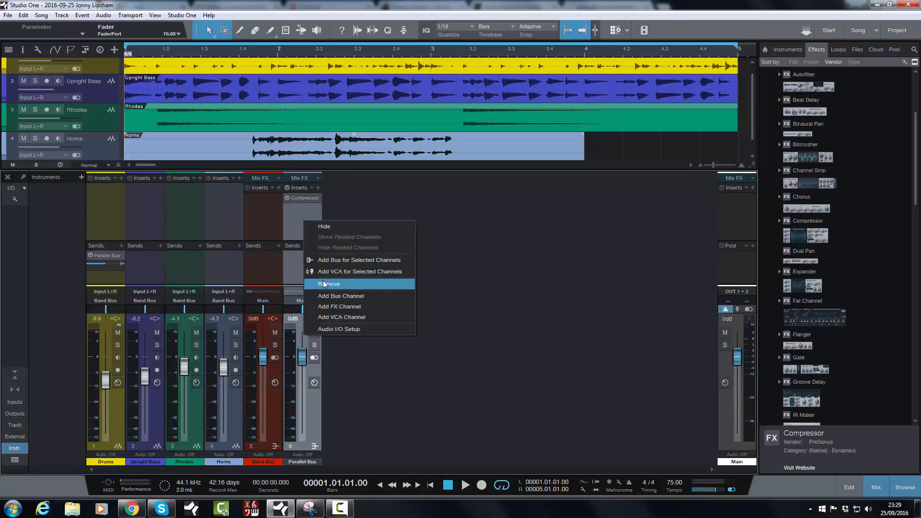
pyautogui.click(330, 284)
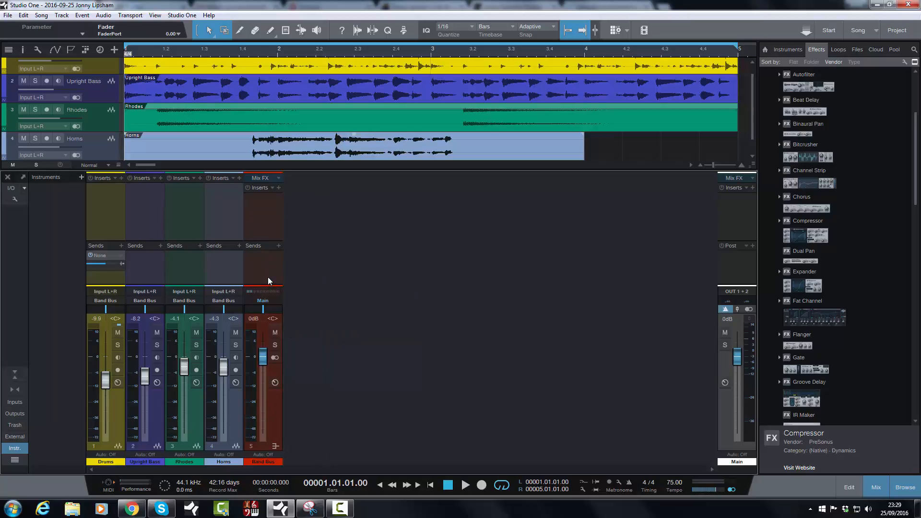
pyautogui.moveTo(393, 316)
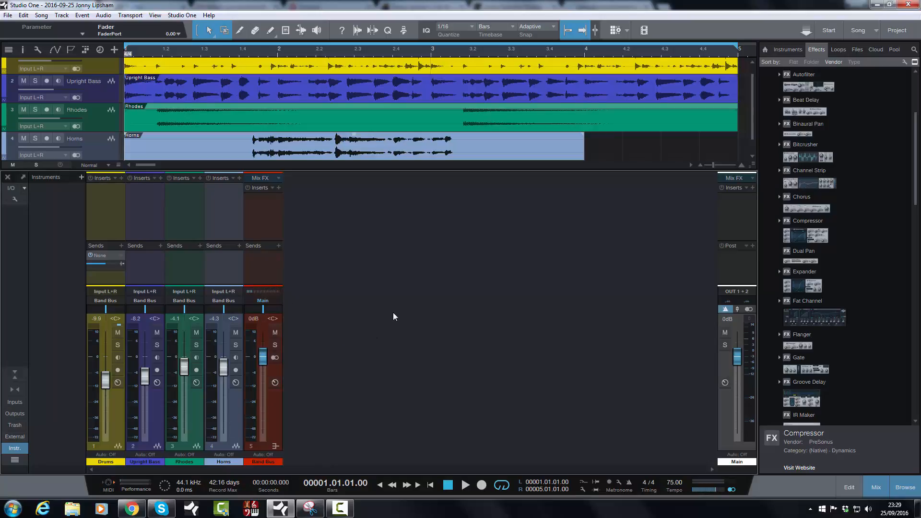